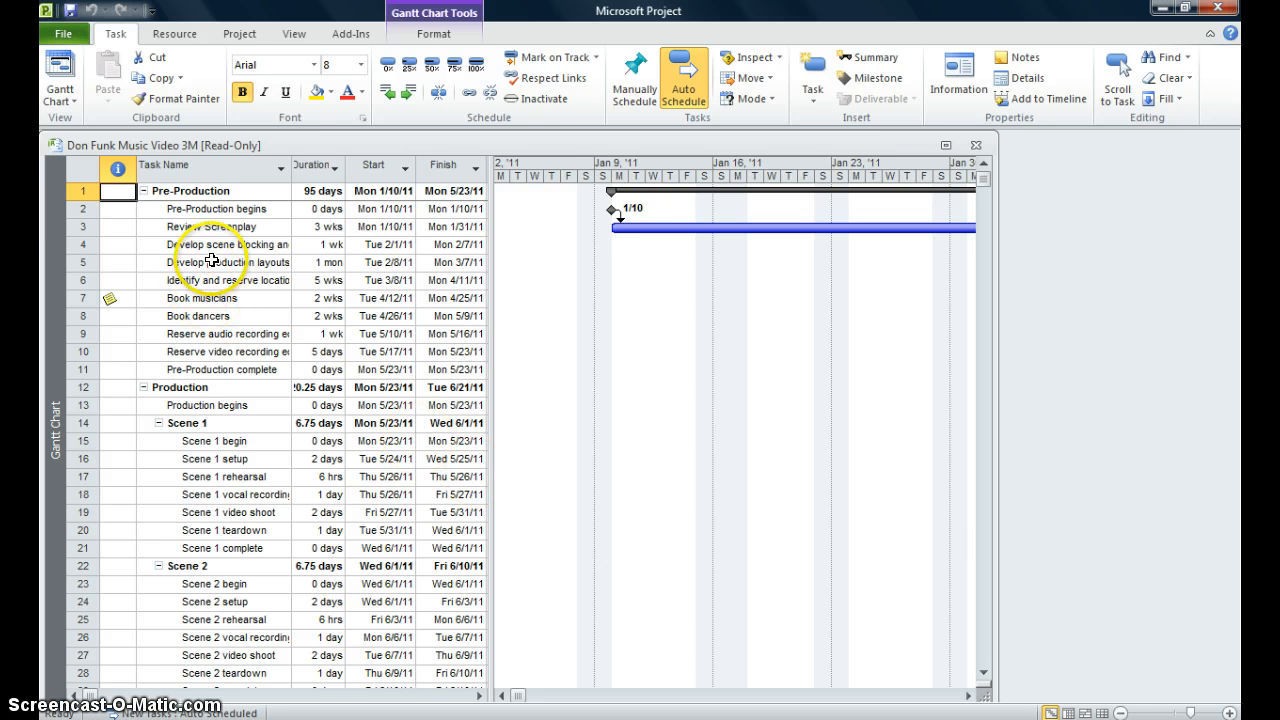
{"action": "left_click", "coordinate": [210, 226]}
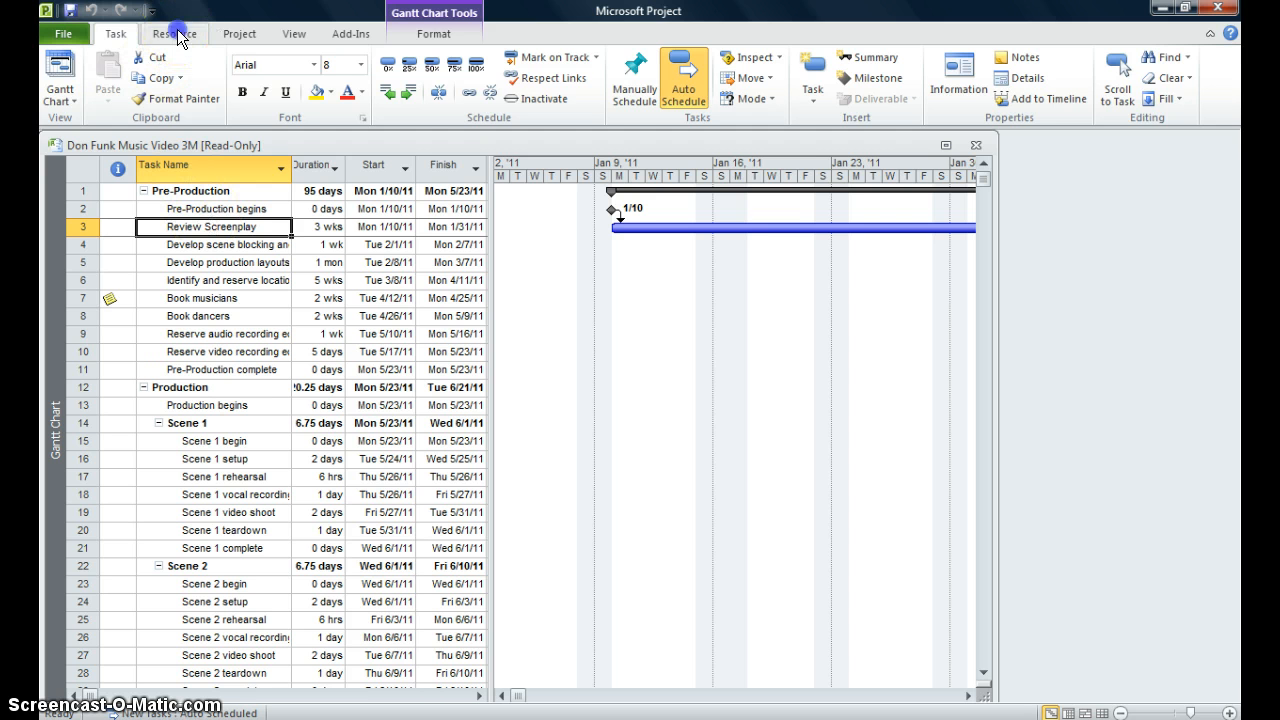
{"action": "left_click", "coordinate": [180, 32]}
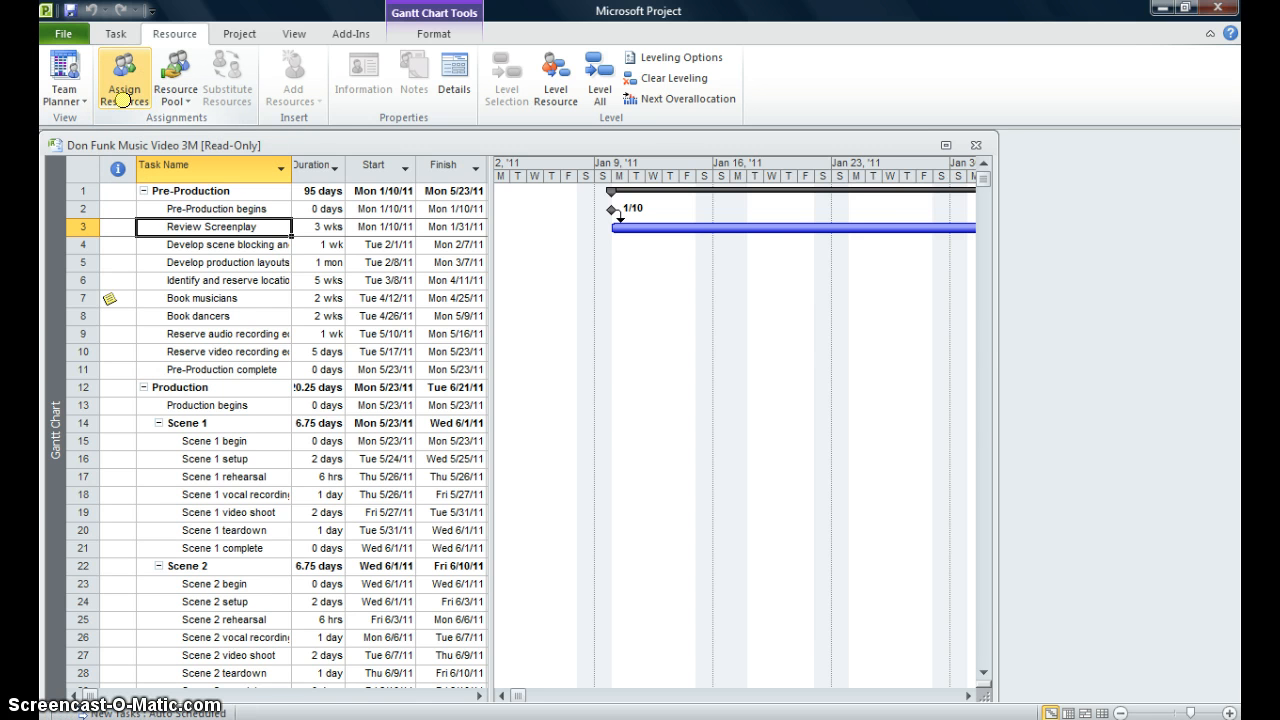
{"action": "left_click", "coordinate": [124, 78]}
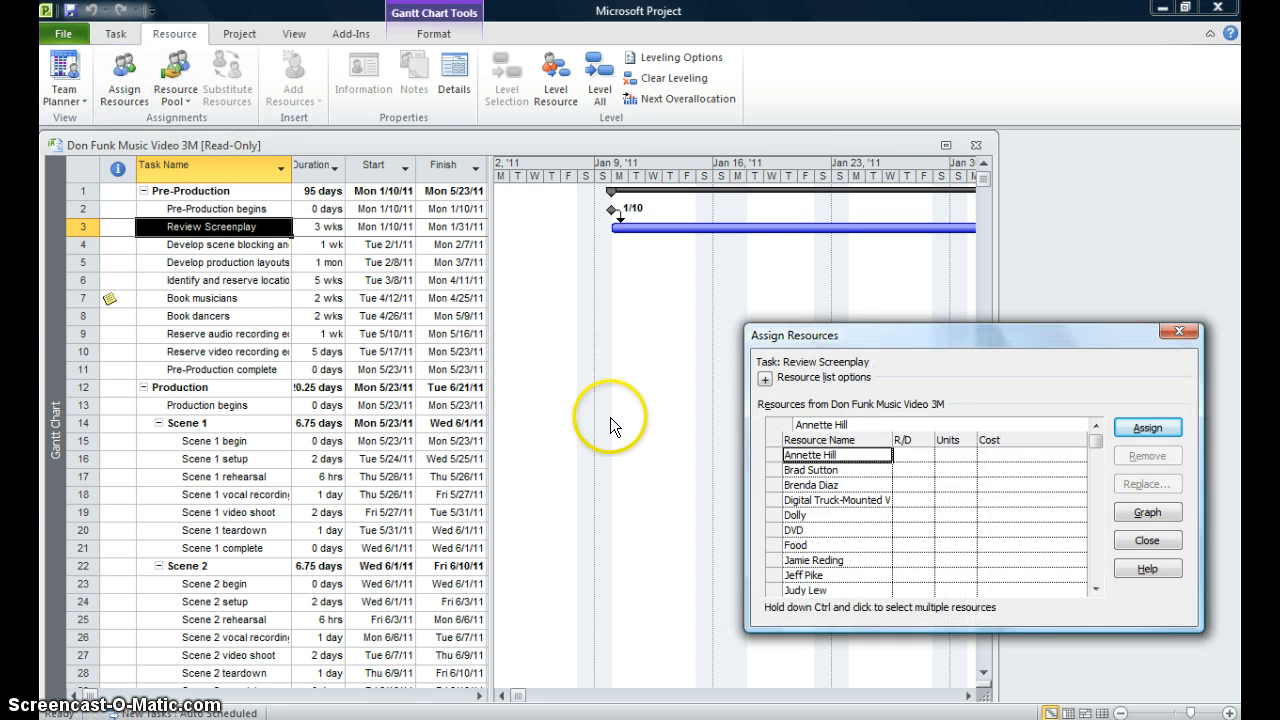
{"action": "mouse_move", "coordinate": [912, 530]}
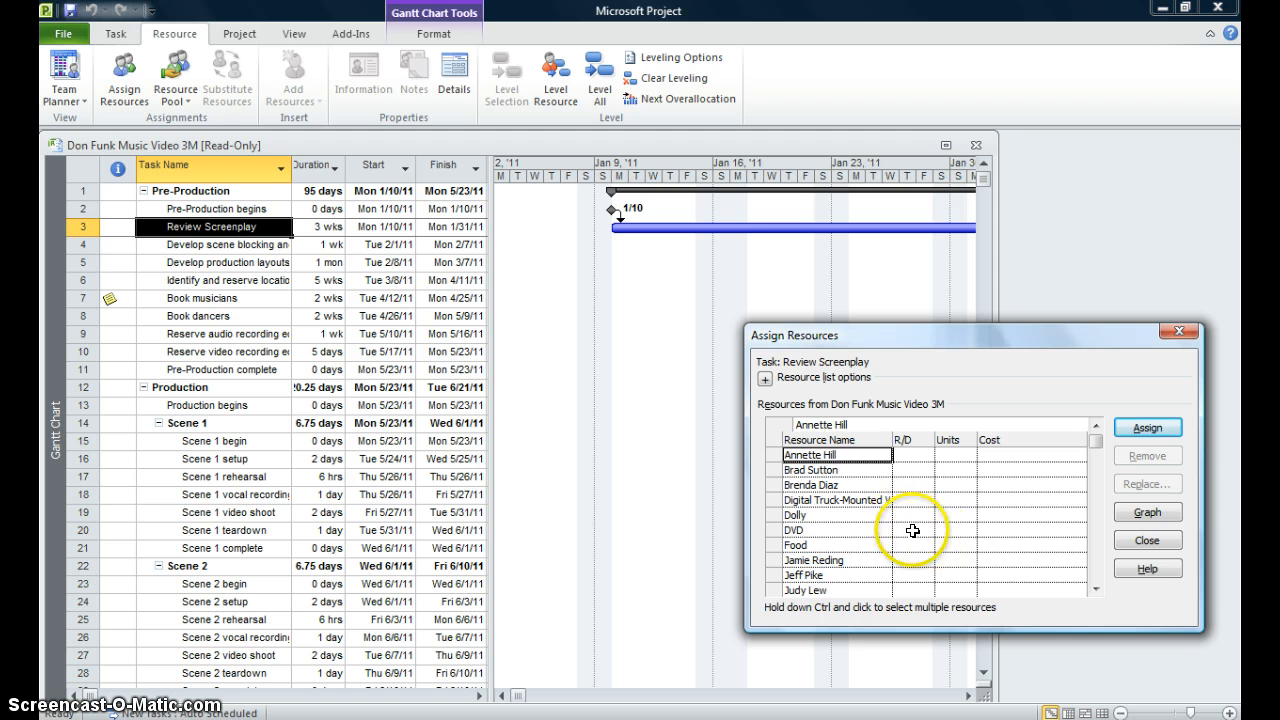
{"action": "mouse_move", "coordinate": [1096, 614]}
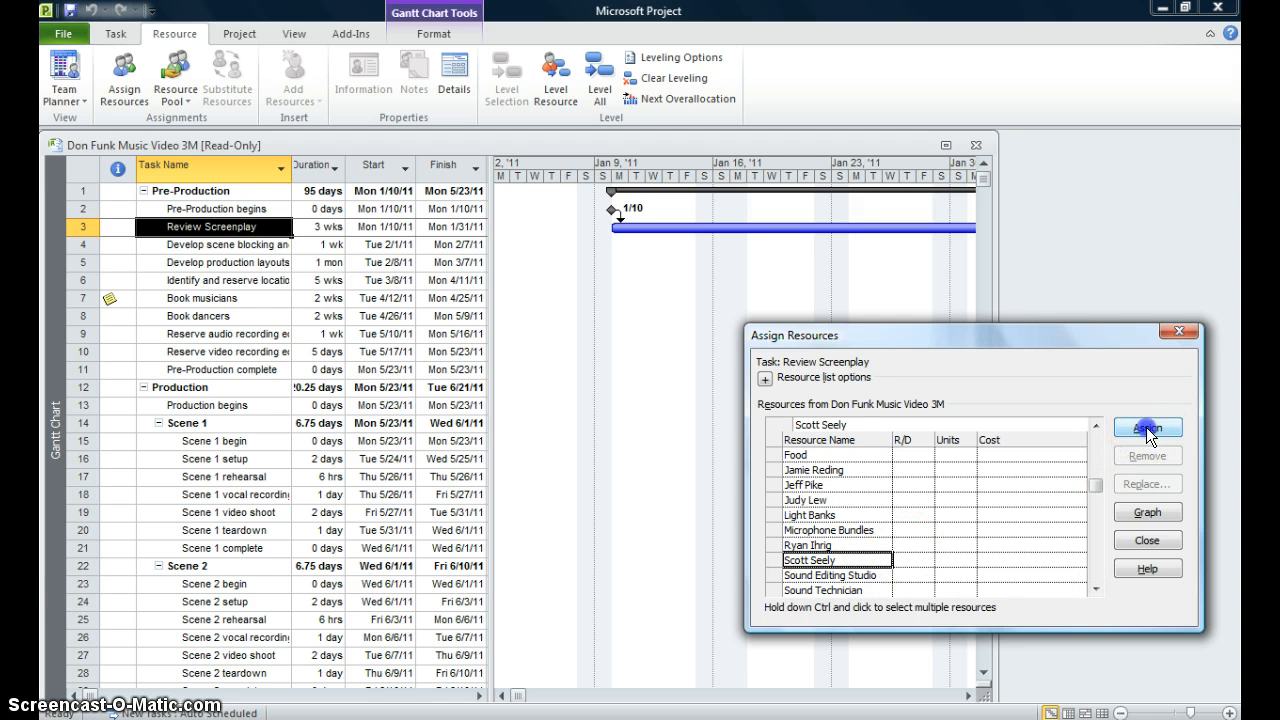
{"action": "left_click", "coordinate": [1150, 428]}
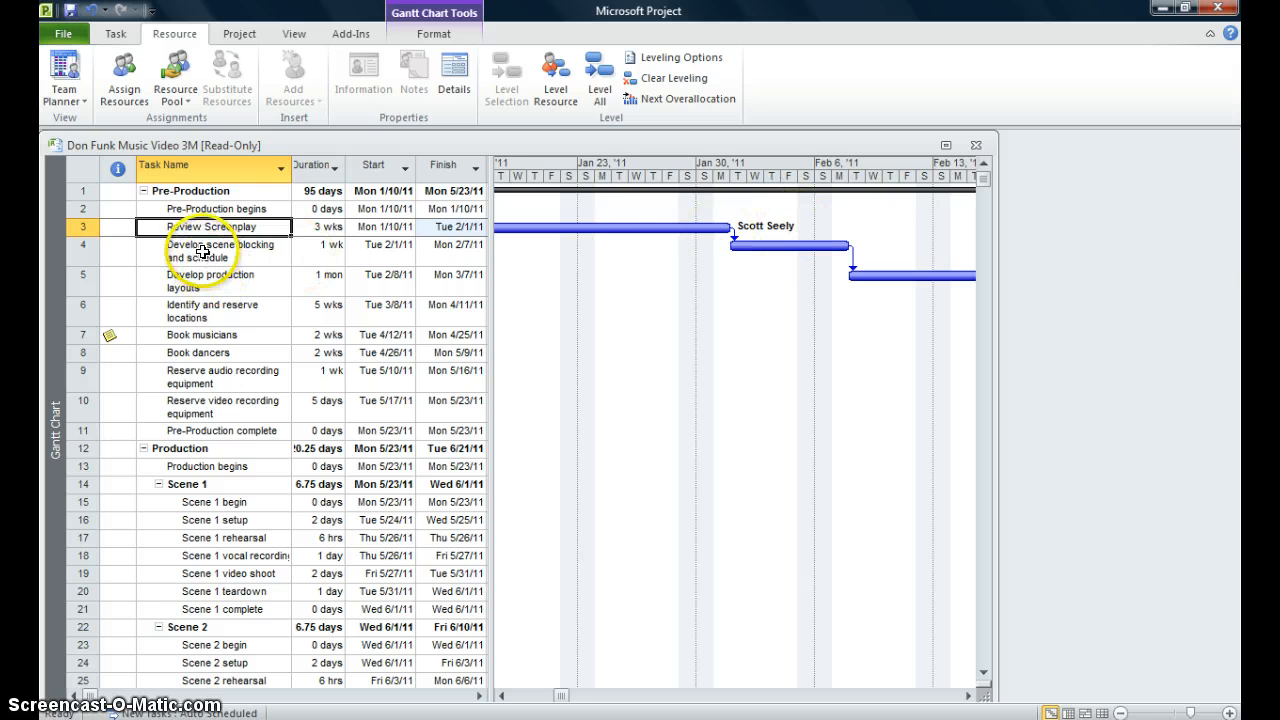
Step: Assign Judy Lew and Scott Seely to Develop scene blocking and schedule, making it 1.2 wks
{"action": "left_click", "coordinate": [210, 252]}
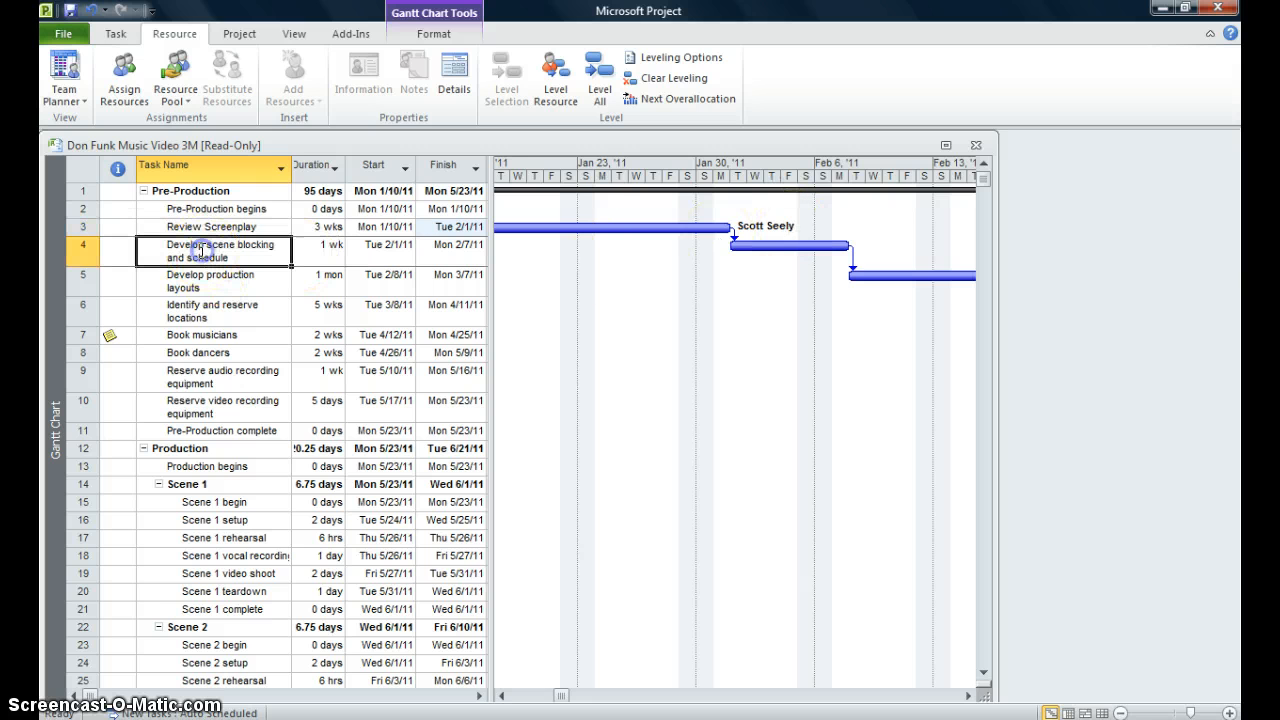
{"action": "mouse_move", "coordinate": [150, 76]}
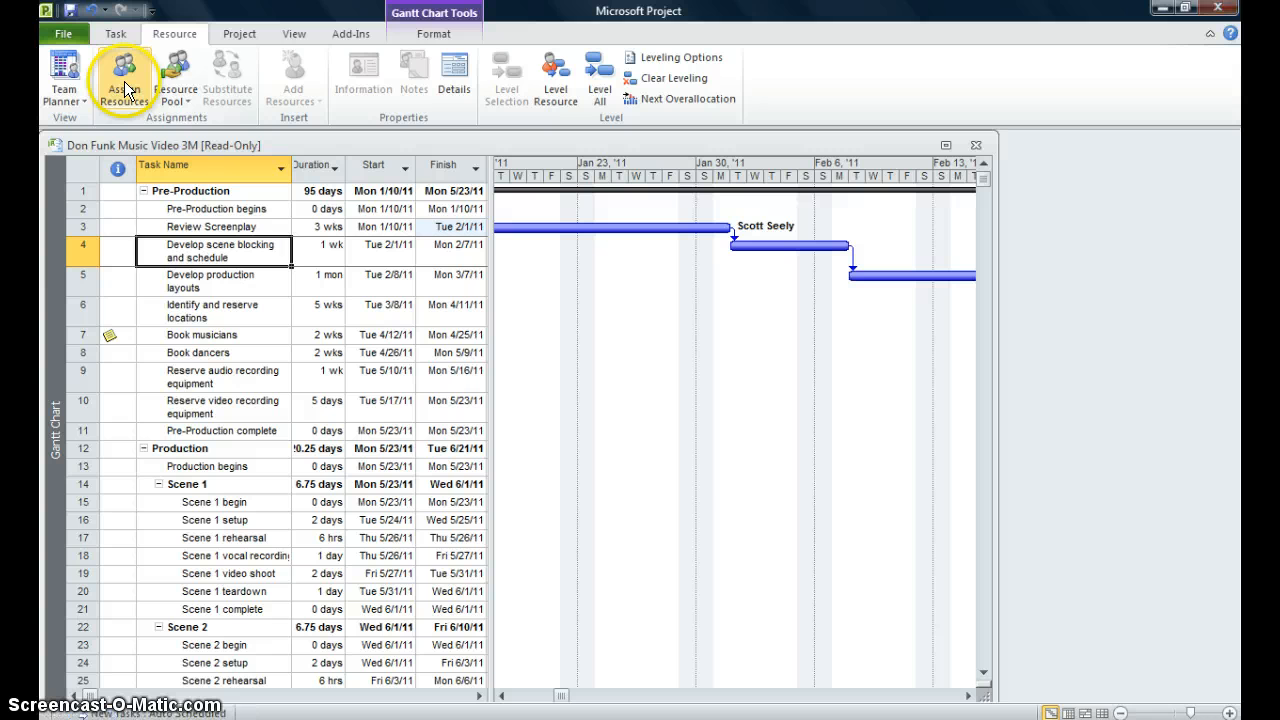
{"action": "left_click", "coordinate": [124, 78]}
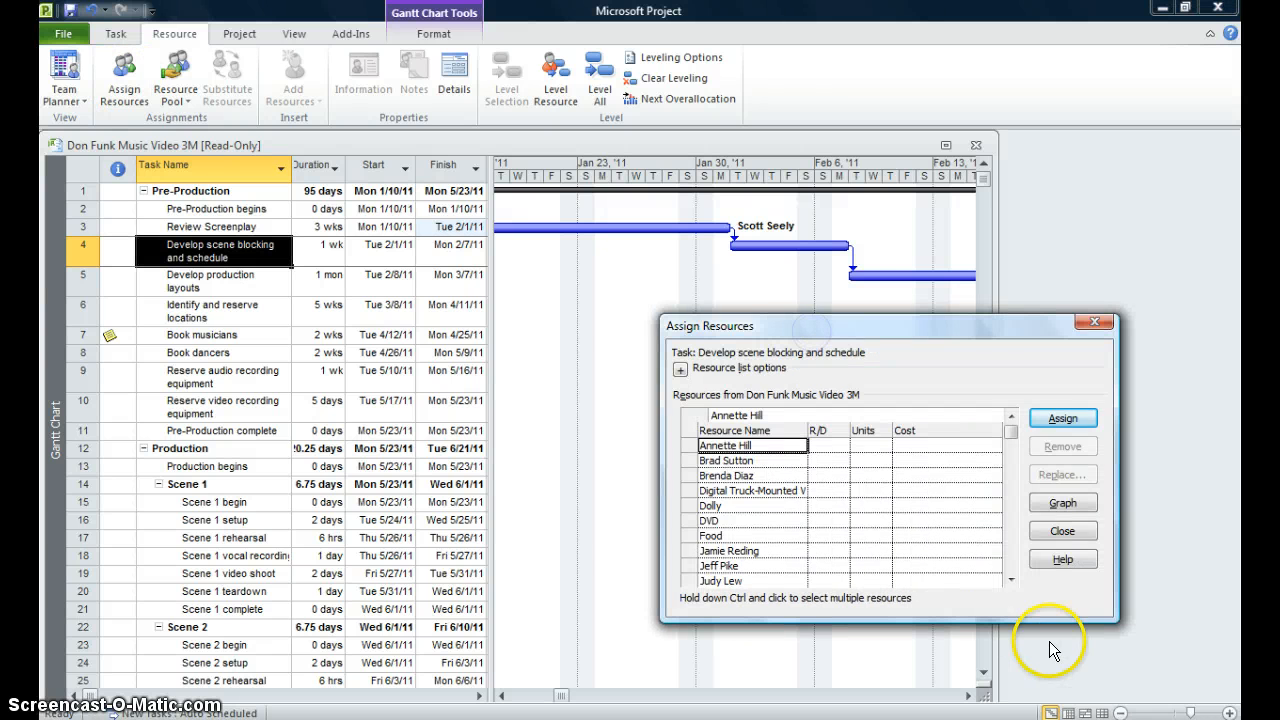
{"action": "mouse_move", "coordinate": [1008, 580]}
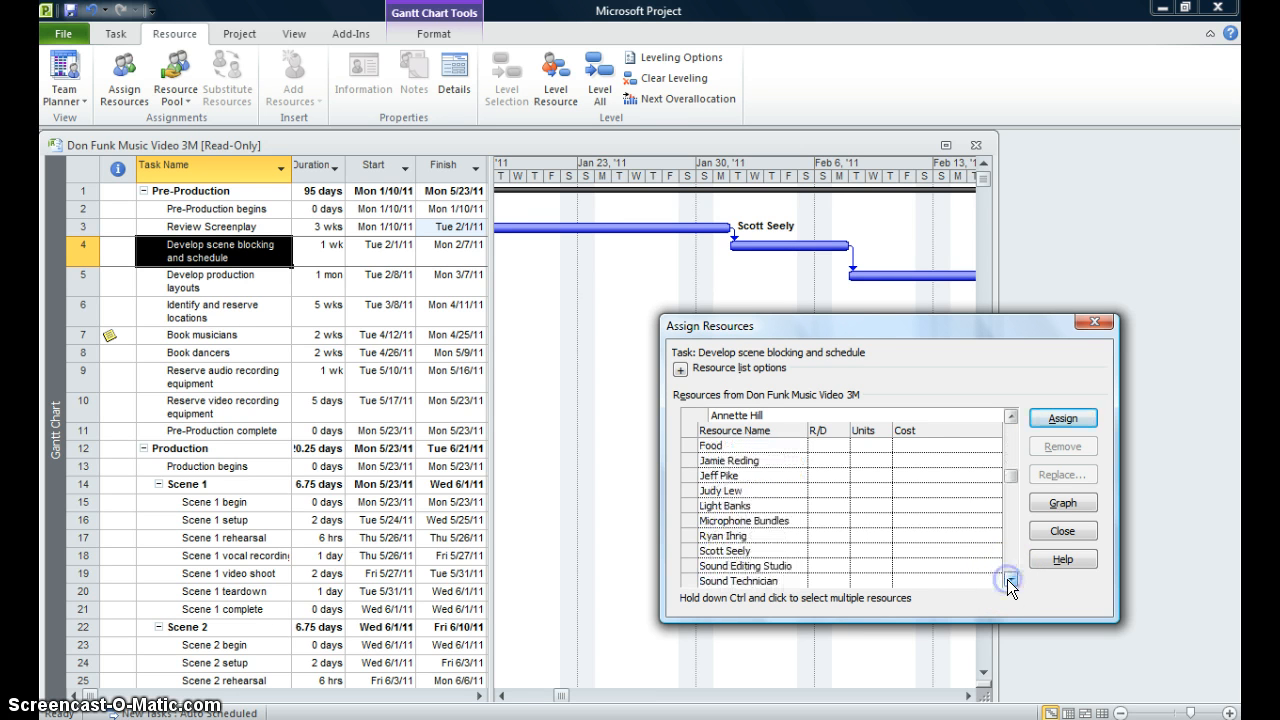
{"action": "left_click", "coordinate": [724, 490]}
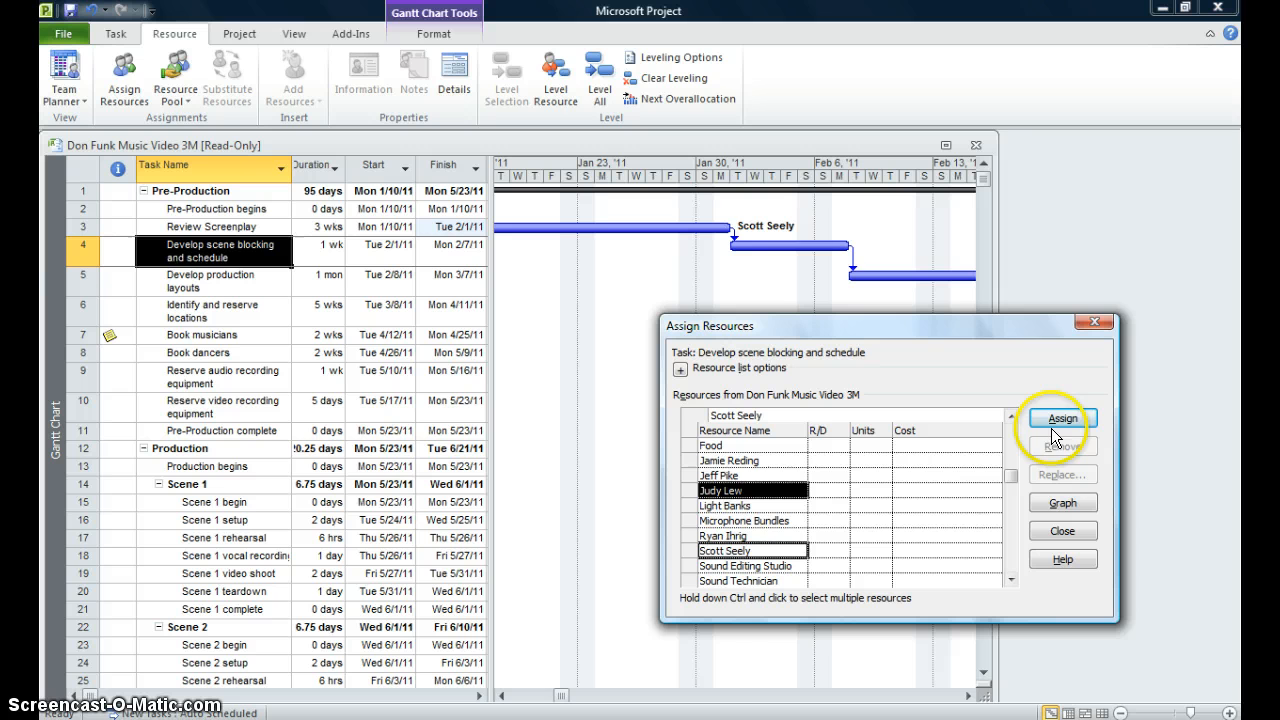
{"action": "left_click", "coordinate": [1062, 418]}
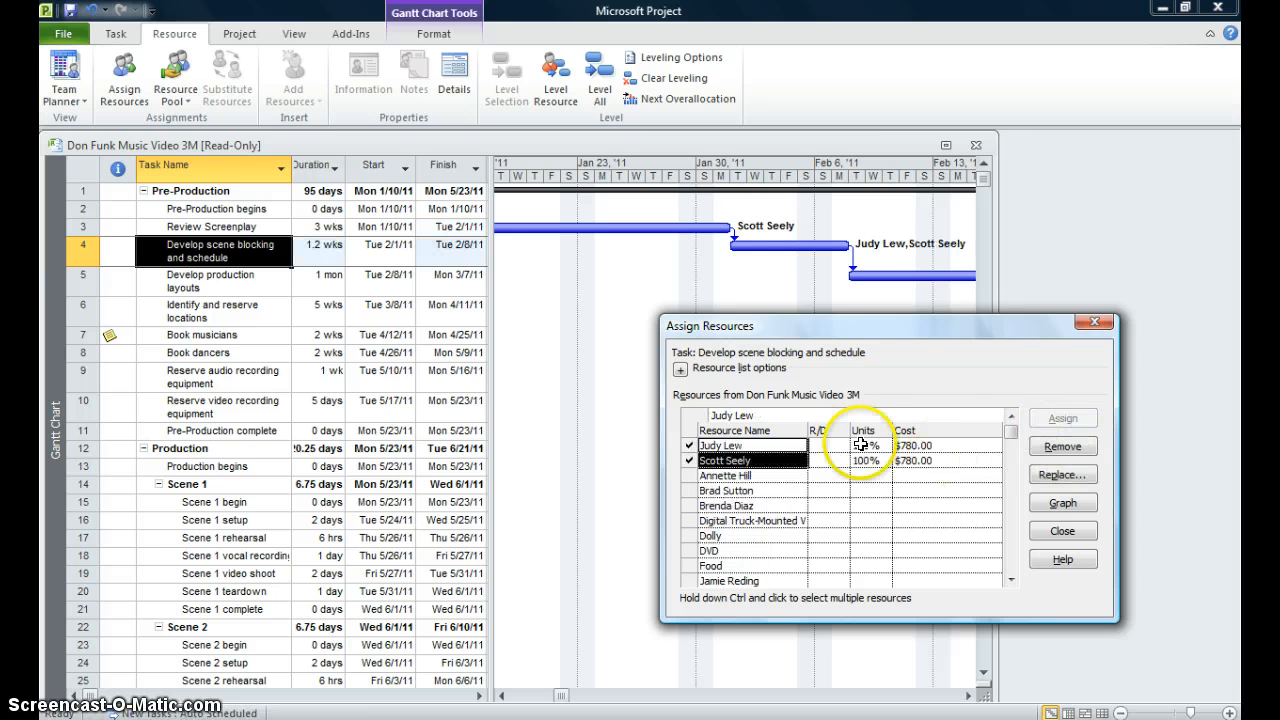
{"action": "left_click", "coordinate": [1062, 532]}
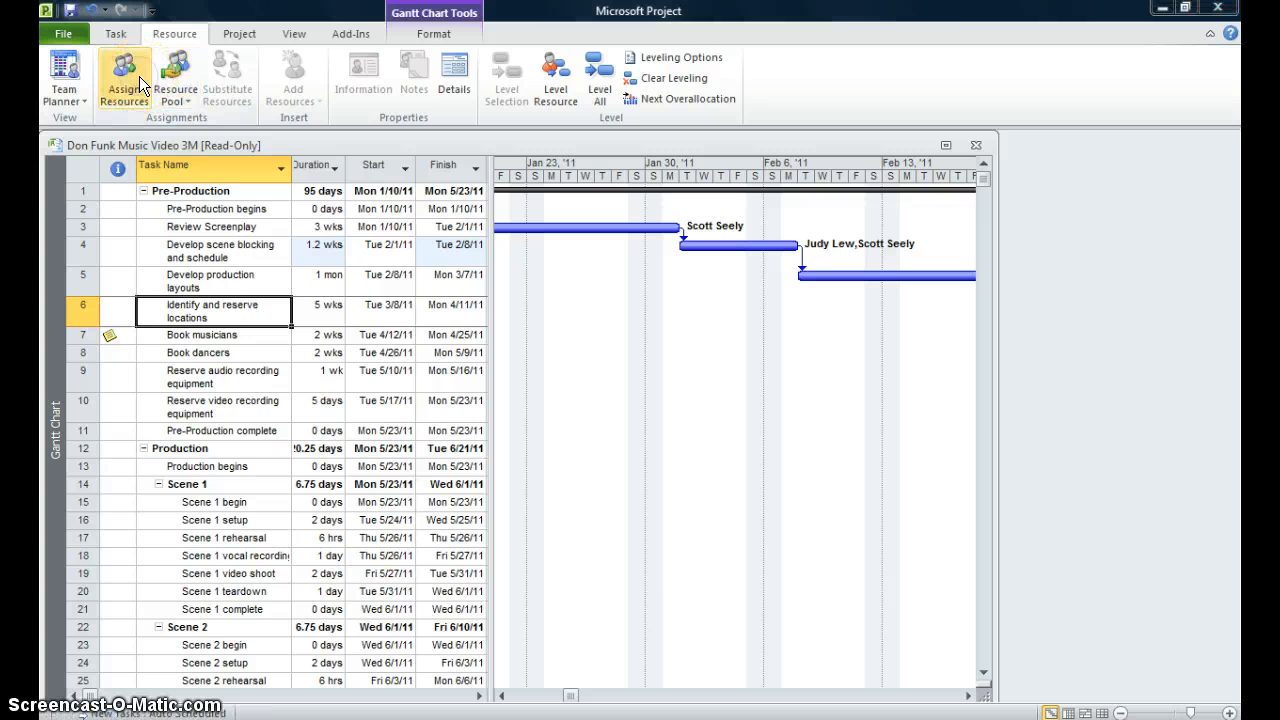
{"action": "left_click", "coordinate": [124, 80]}
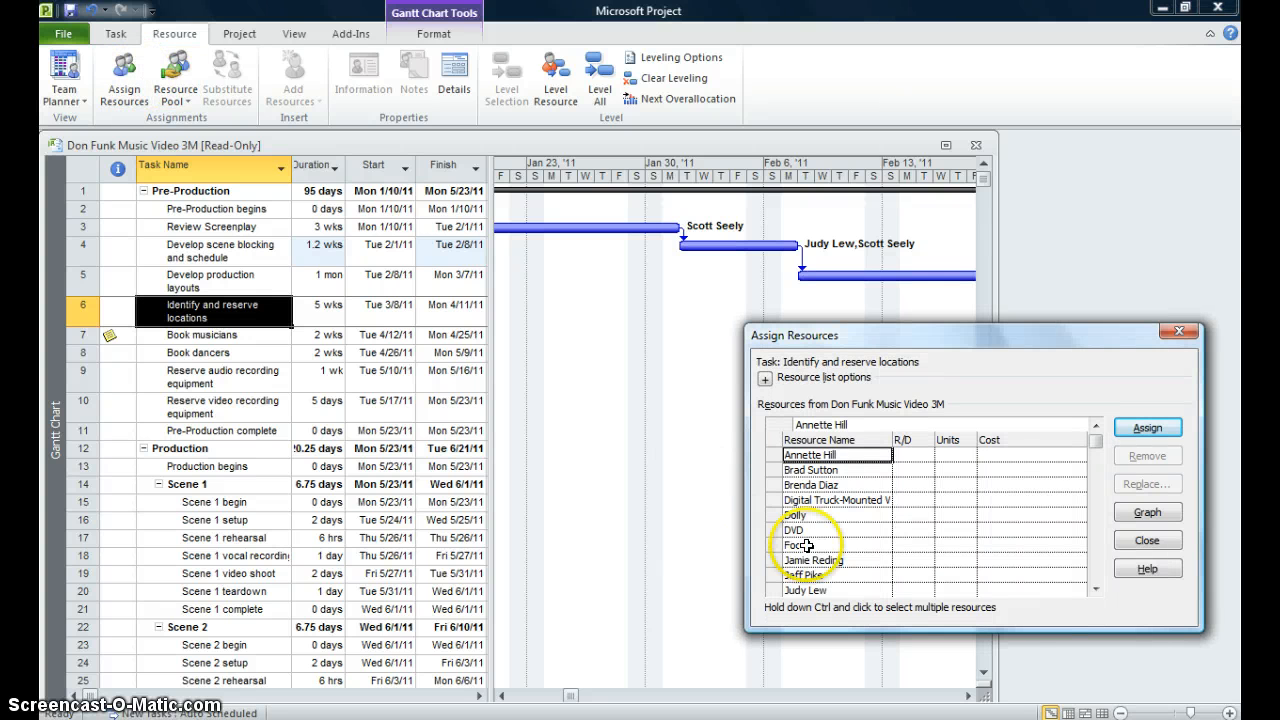
{"action": "left_click", "coordinate": [804, 576]}
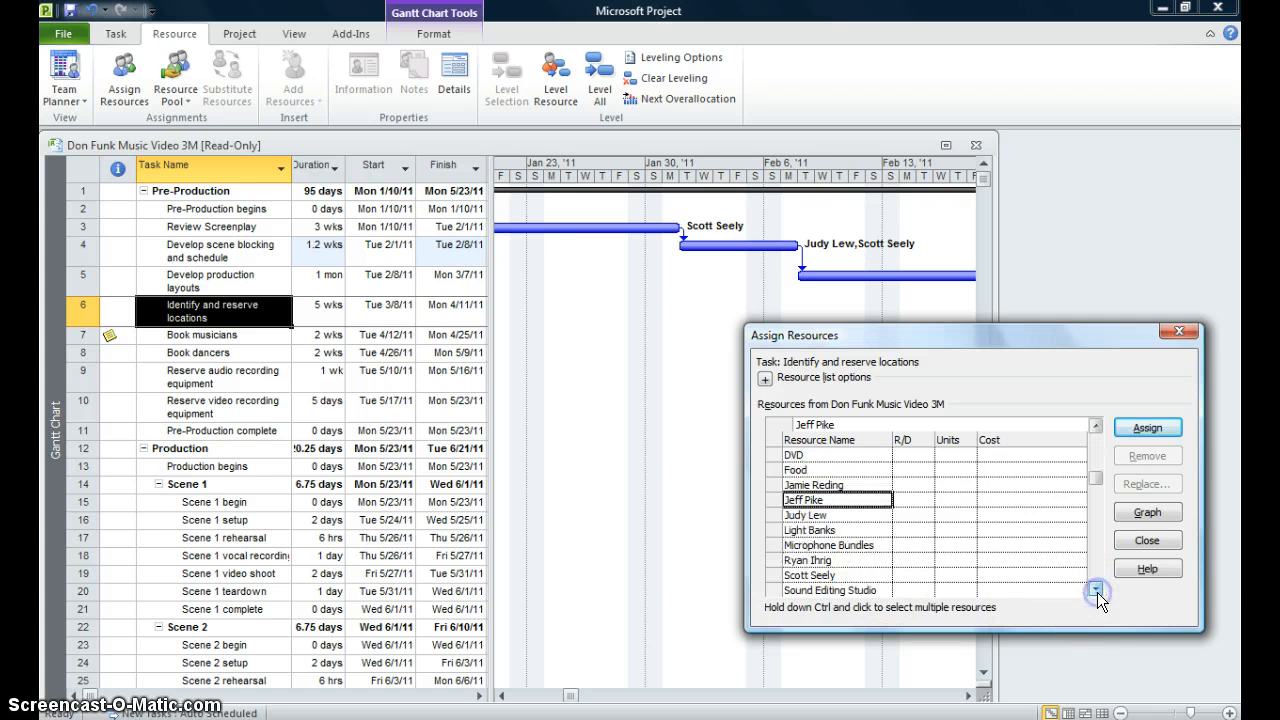
{"action": "left_click", "coordinate": [1096, 592]}
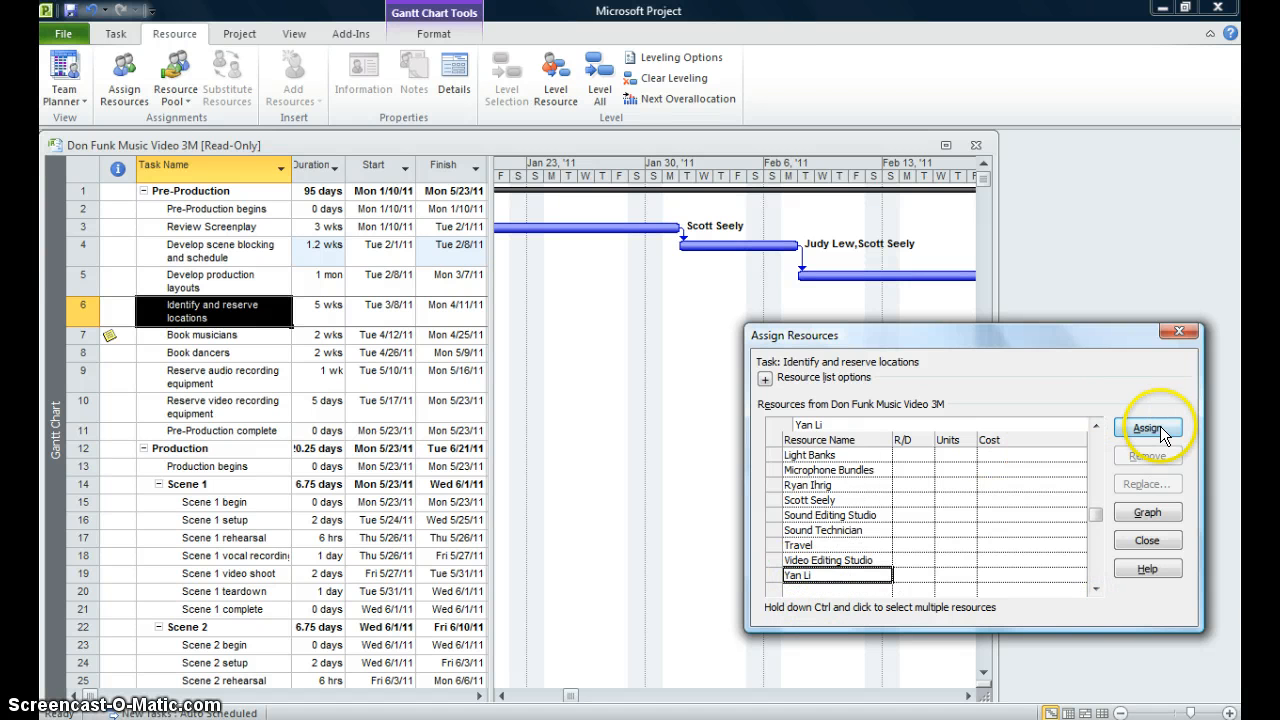
{"action": "left_click", "coordinate": [1152, 428]}
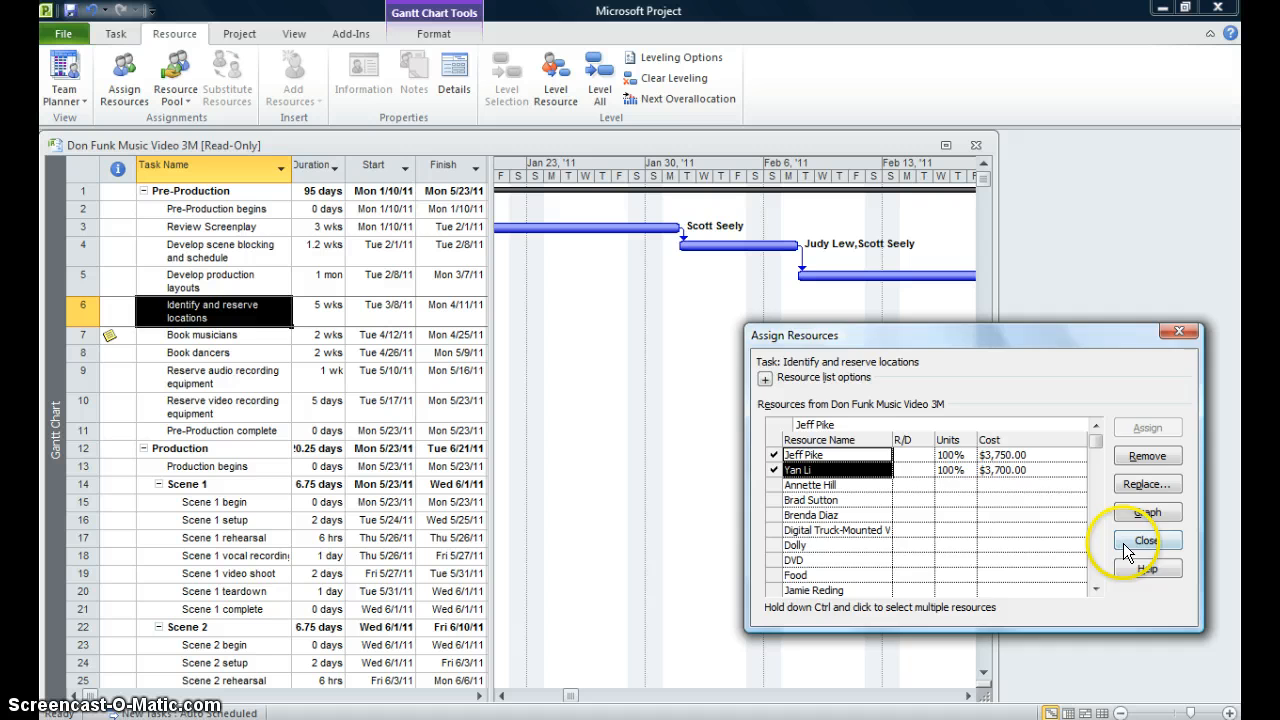
{"action": "left_click", "coordinate": [1148, 540]}
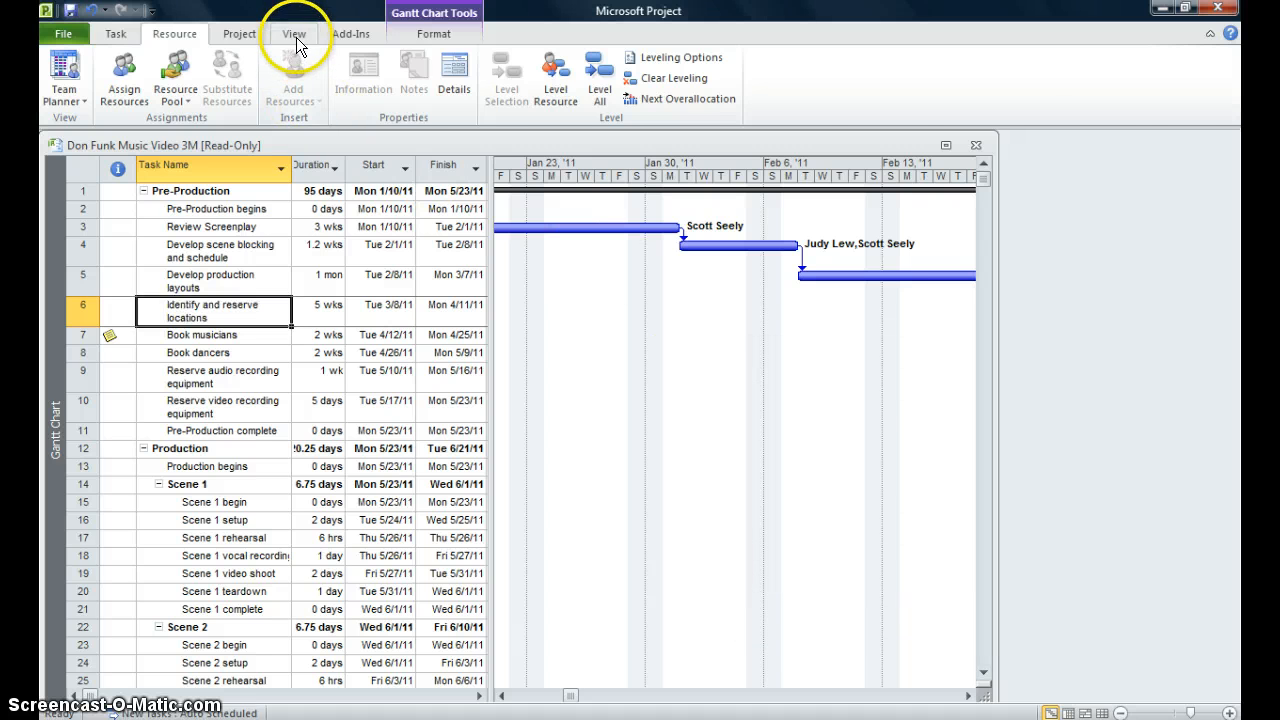
Step: Fit the entire project in view, then select the Review Screenplay task
{"action": "left_click", "coordinate": [292, 32]}
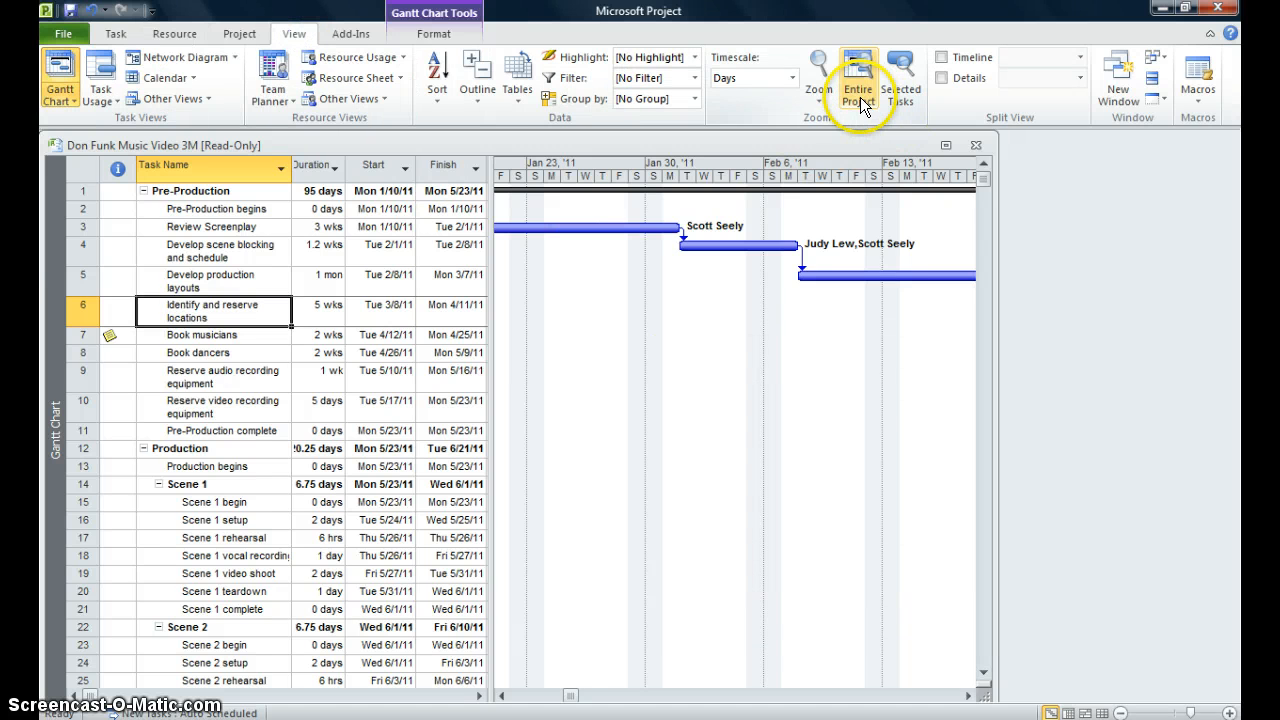
{"action": "left_click", "coordinate": [860, 80]}
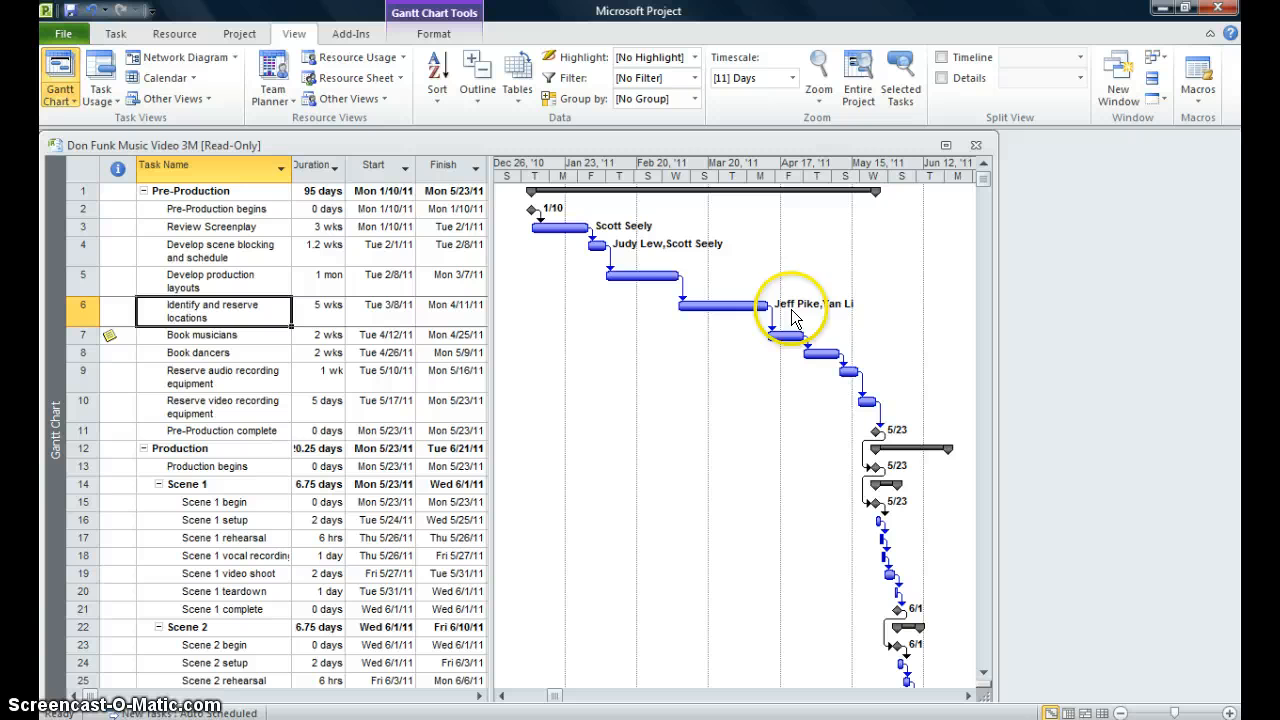
{"action": "mouse_move", "coordinate": [668, 542]}
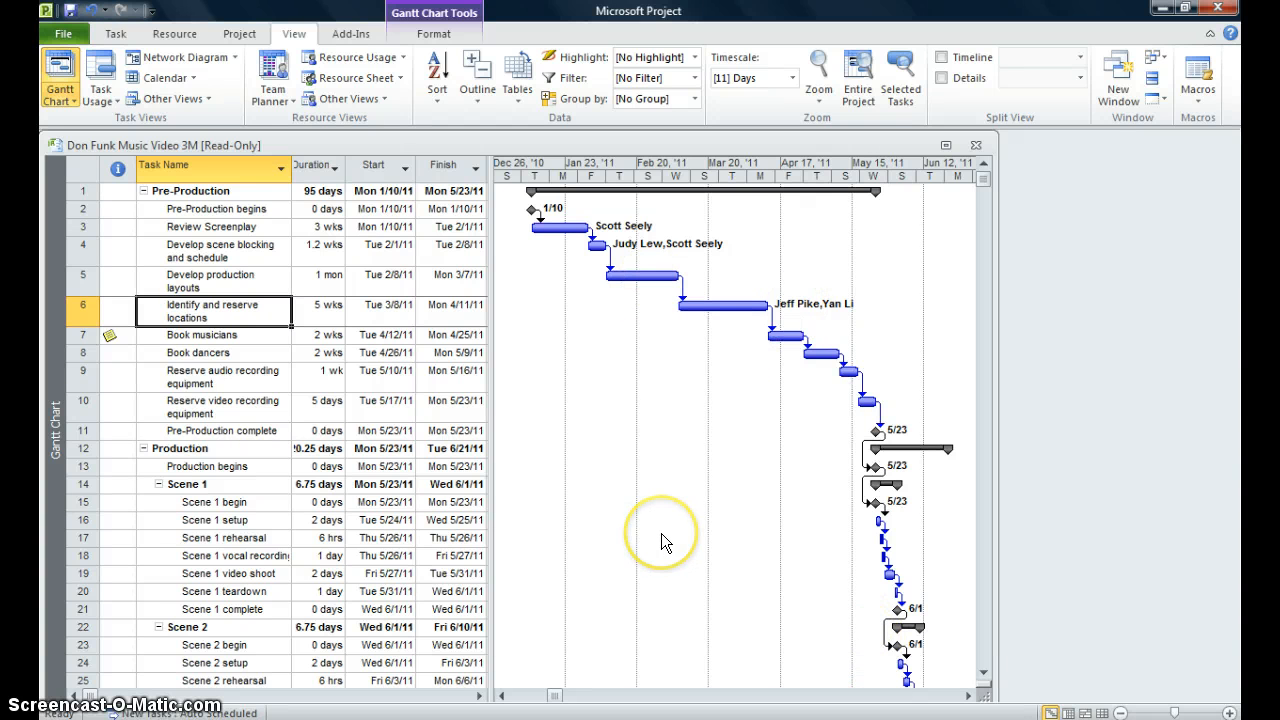
{"action": "mouse_move", "coordinate": [666, 542]}
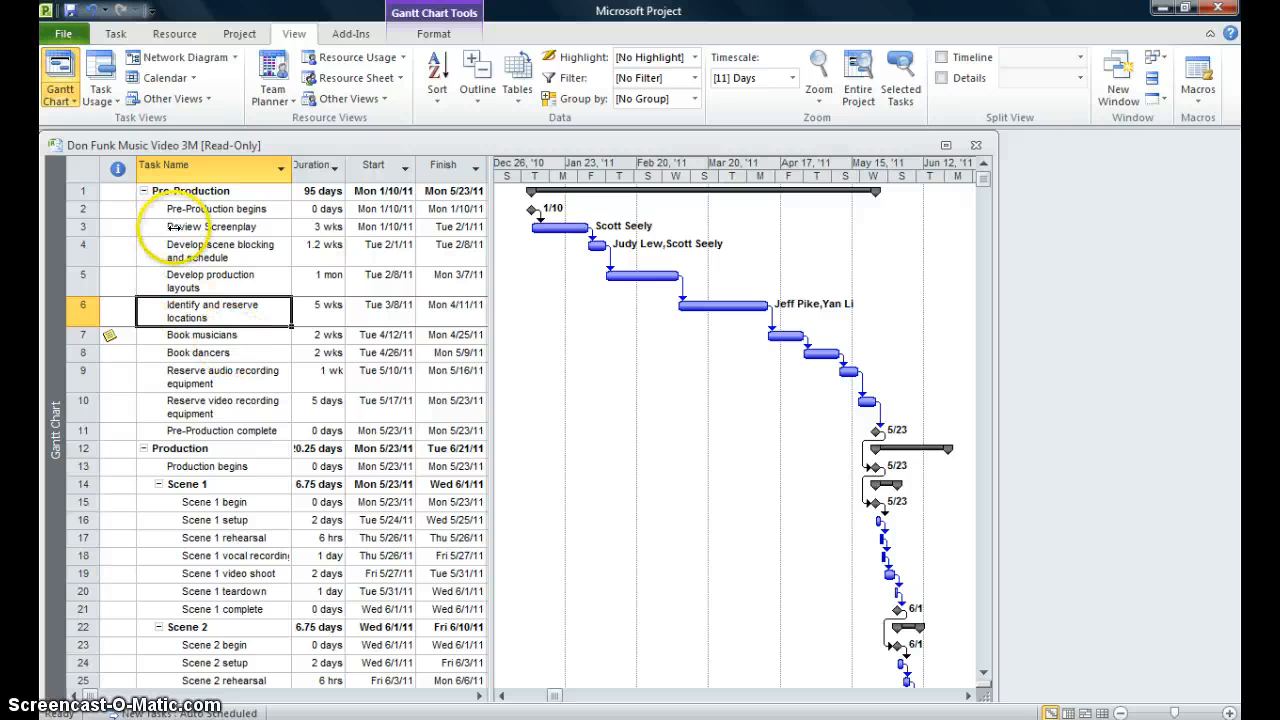
{"action": "left_click", "coordinate": [212, 226]}
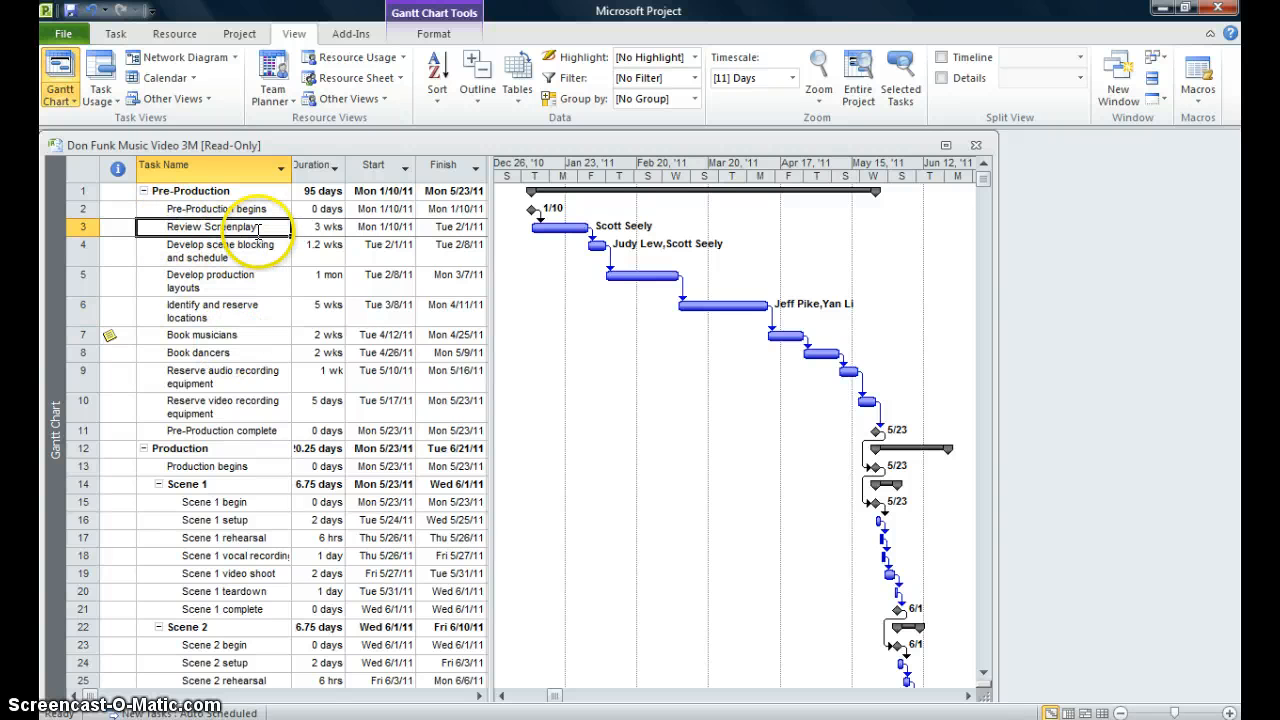
{"action": "left_click", "coordinate": [174, 32]}
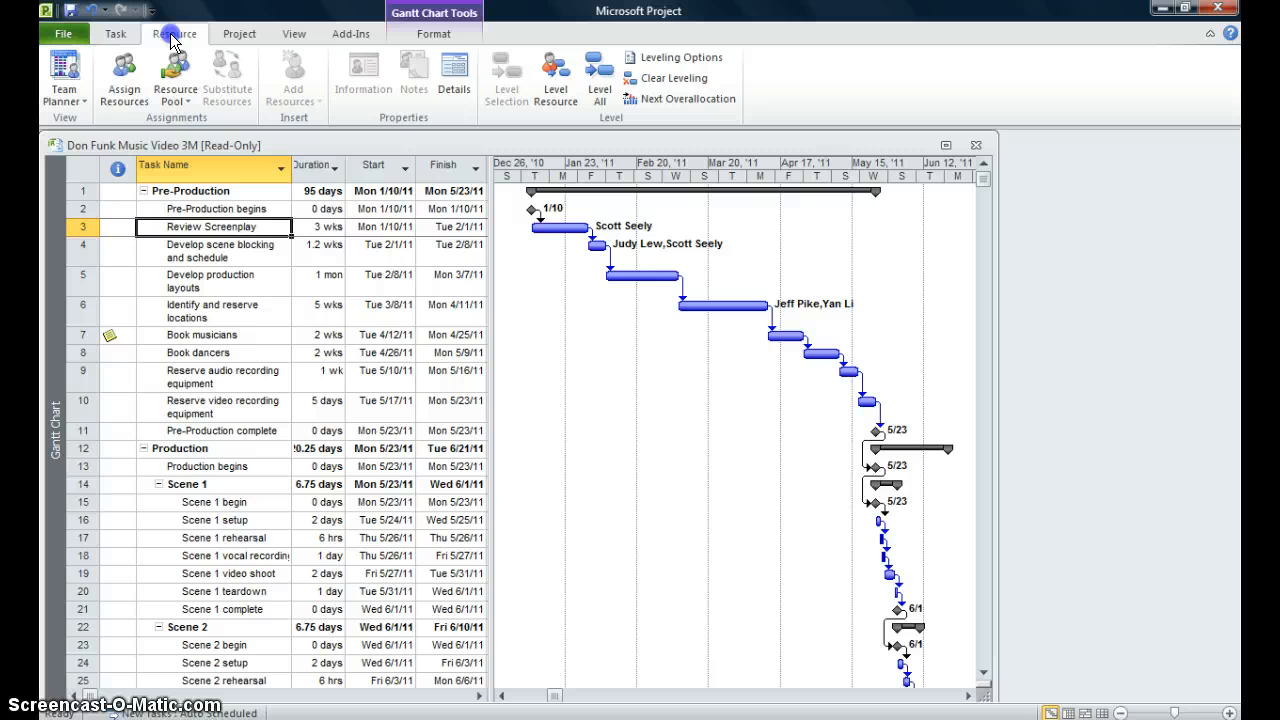
{"action": "left_click", "coordinate": [124, 78]}
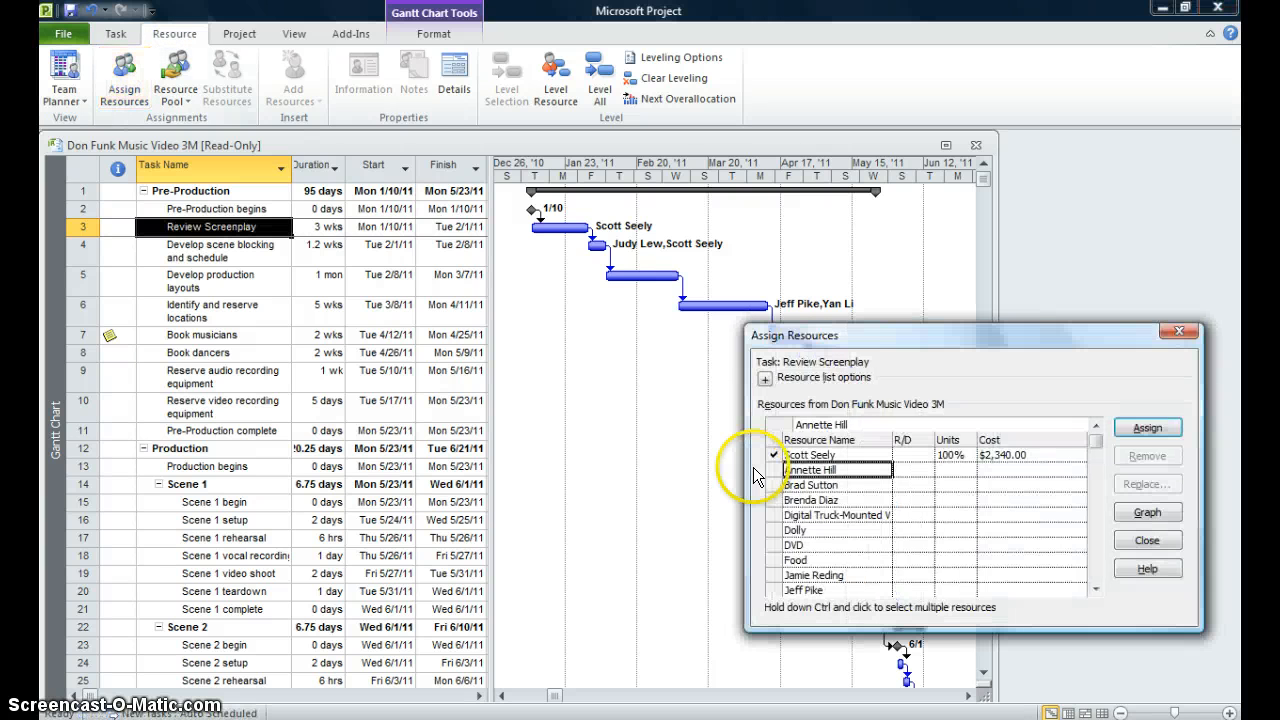
{"action": "left_click", "coordinate": [1092, 588]}
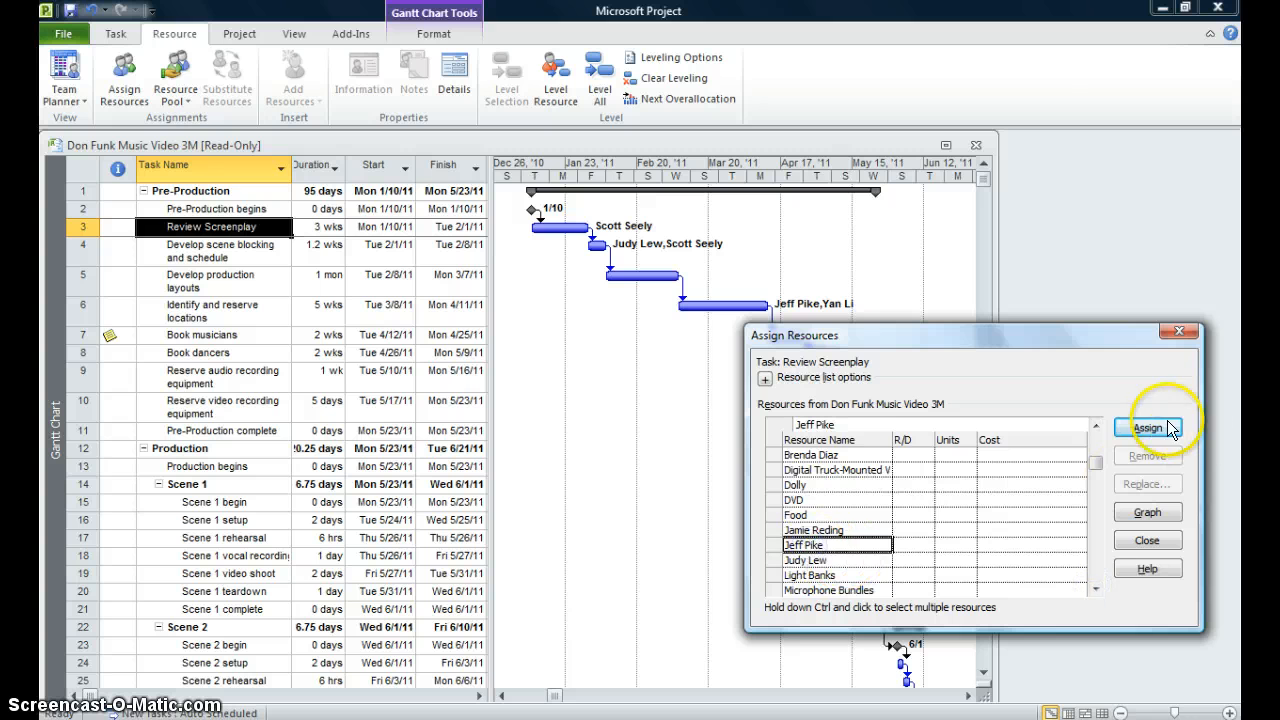
{"action": "left_click", "coordinate": [1148, 424]}
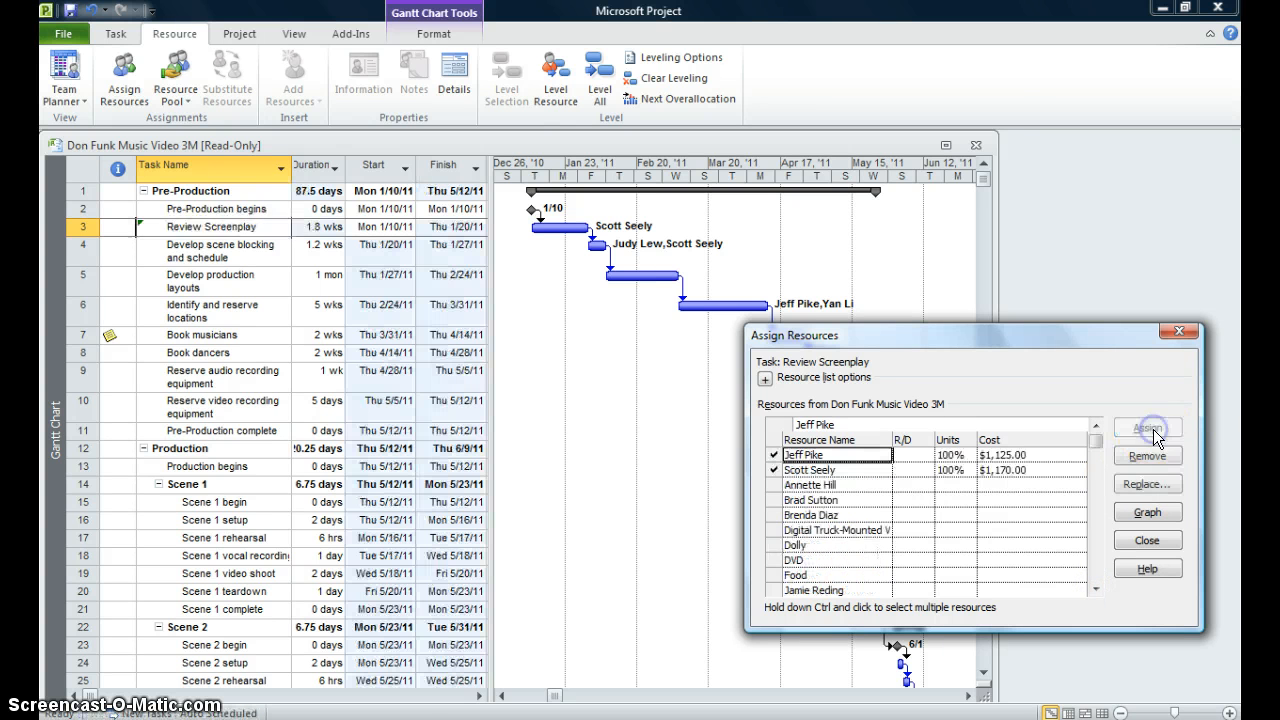
{"action": "left_click", "coordinate": [1152, 428]}
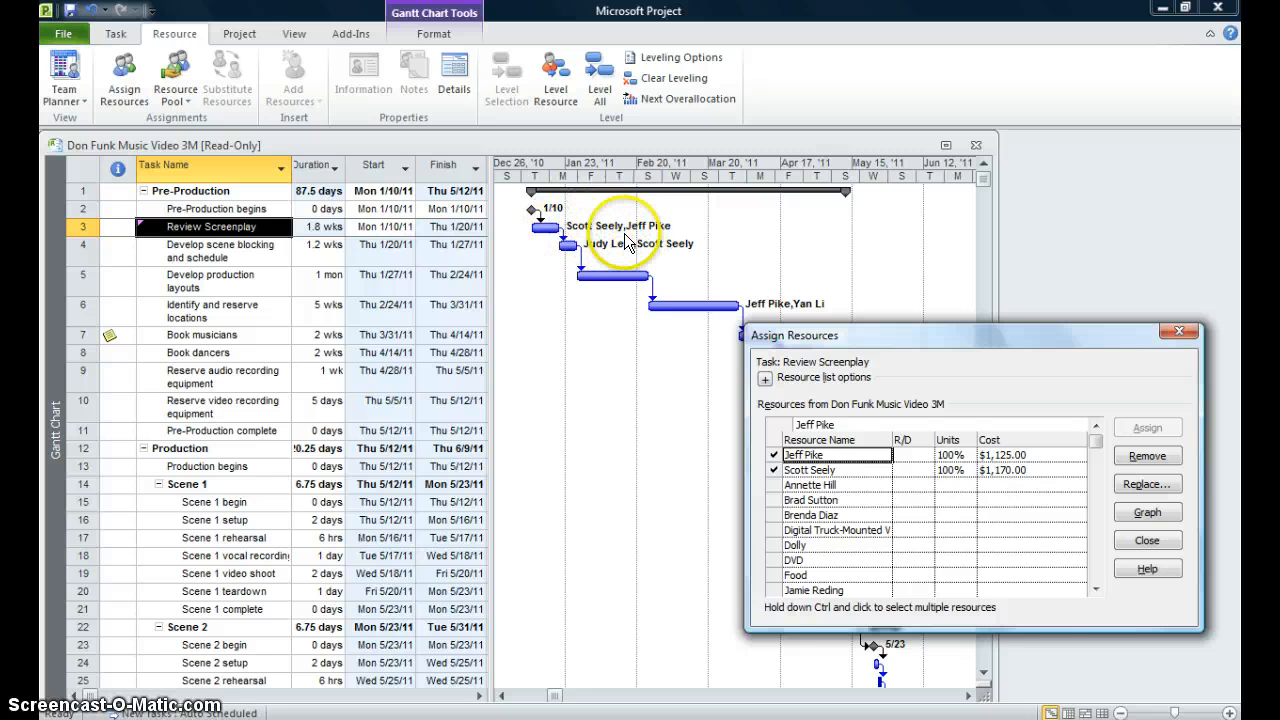
{"action": "mouse_move", "coordinate": [476, 238]}
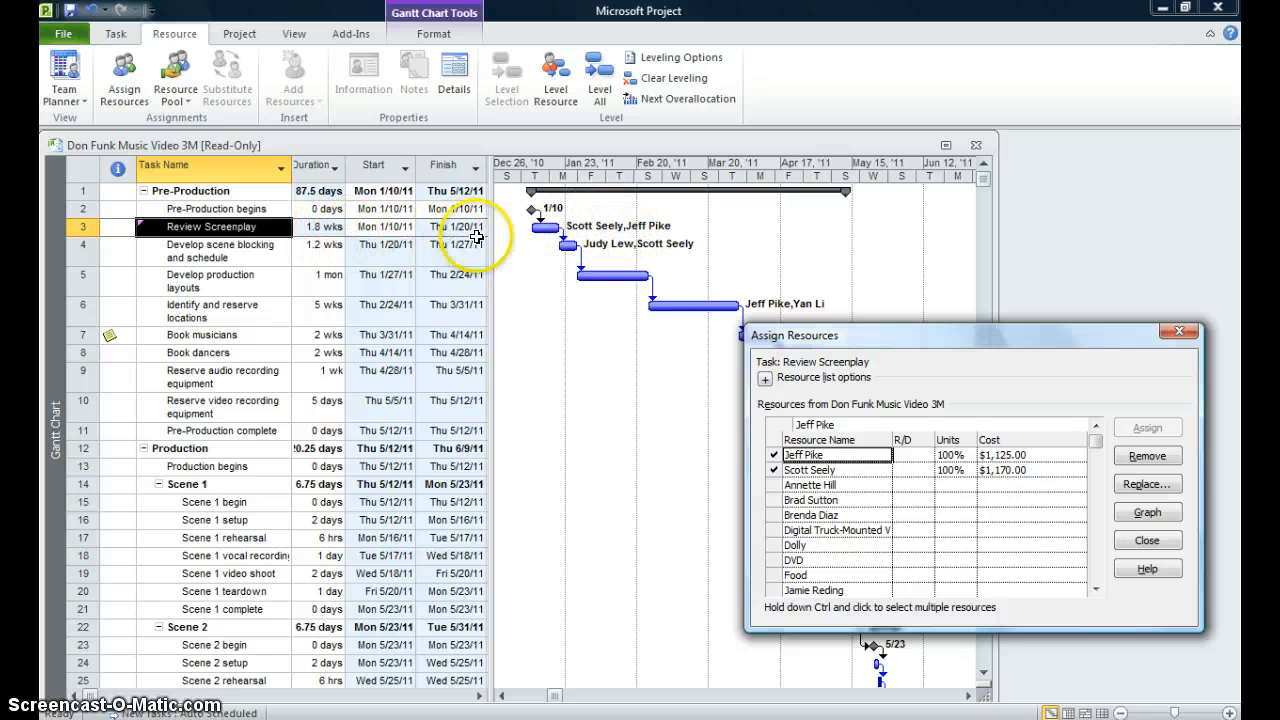
{"action": "mouse_move", "coordinate": [434, 672]}
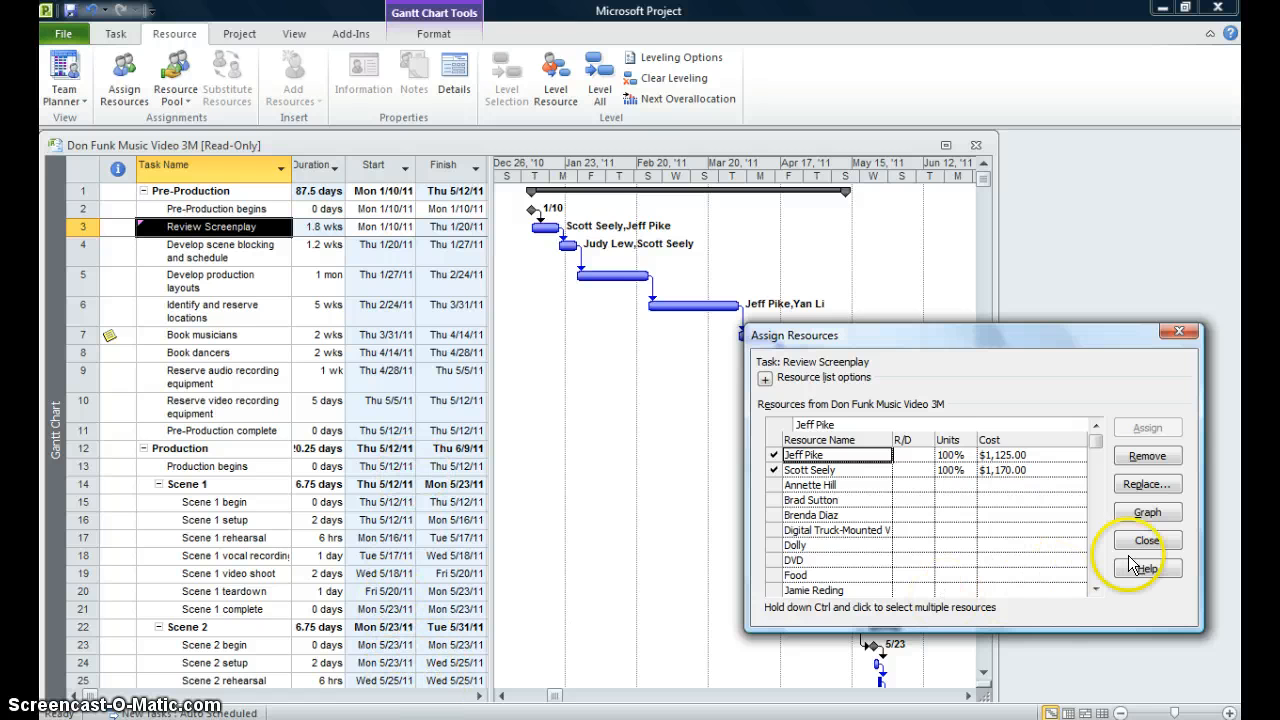
{"action": "left_click", "coordinate": [1148, 540]}
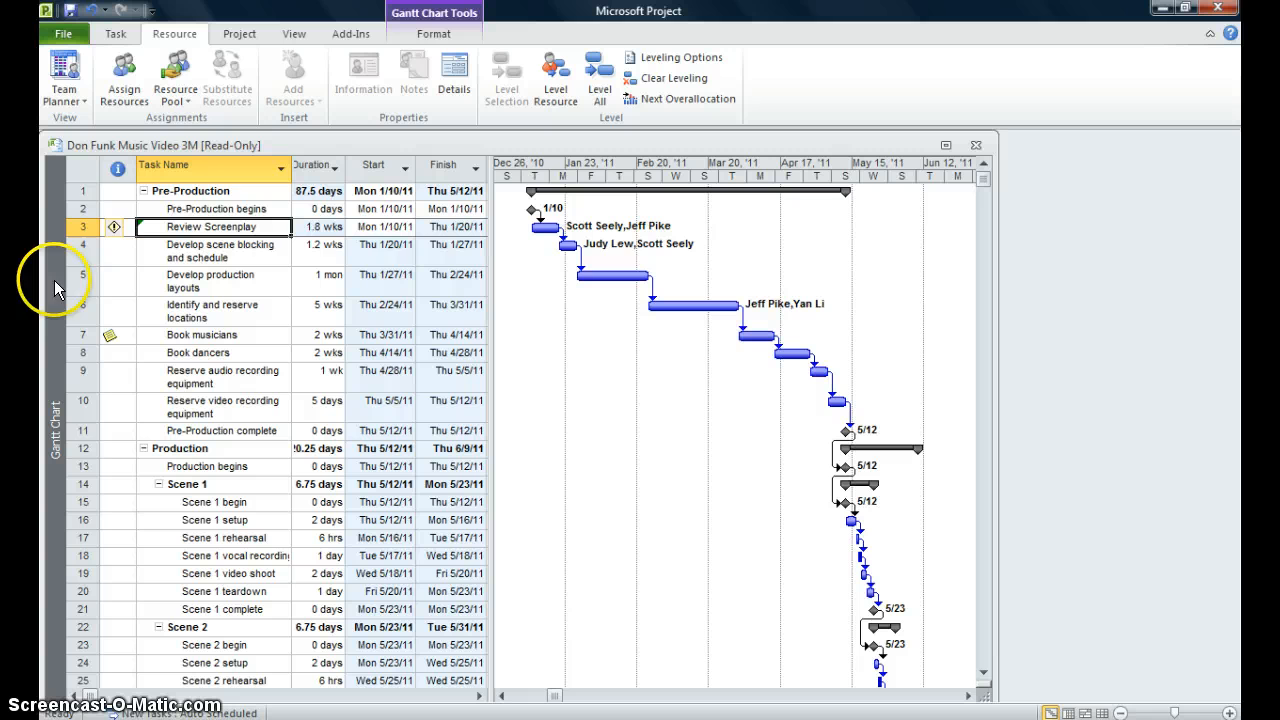
{"action": "mouse_move", "coordinate": [118, 228]}
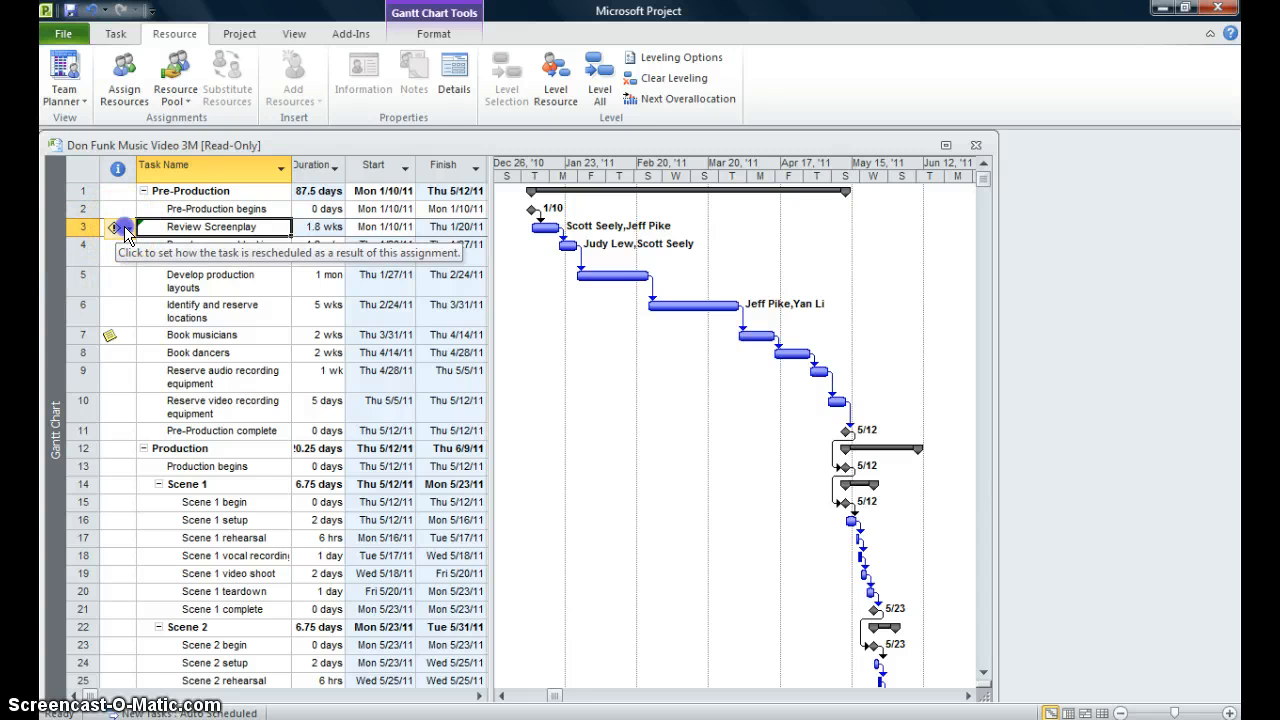
Step: Via the smart tag, reduce daily hours so Review Screenplay stays 3.6 wks at 50% each
{"action": "left_click", "coordinate": [120, 228]}
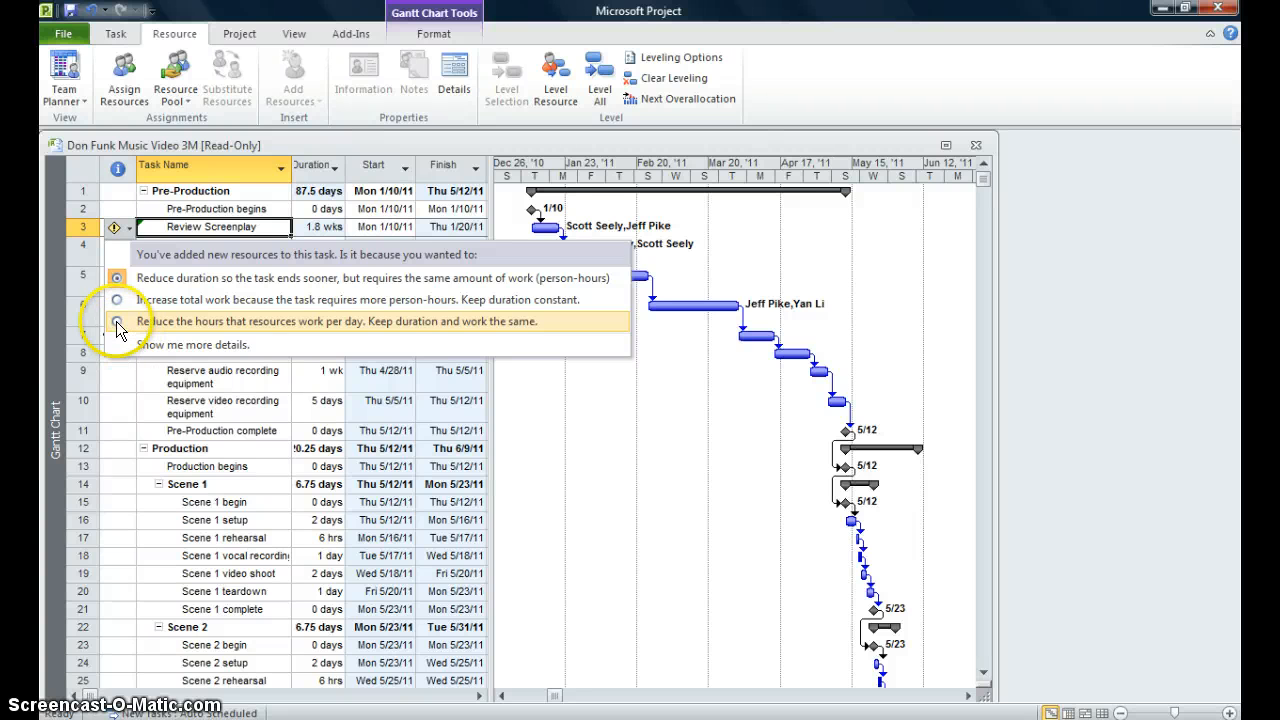
{"action": "left_click", "coordinate": [118, 322]}
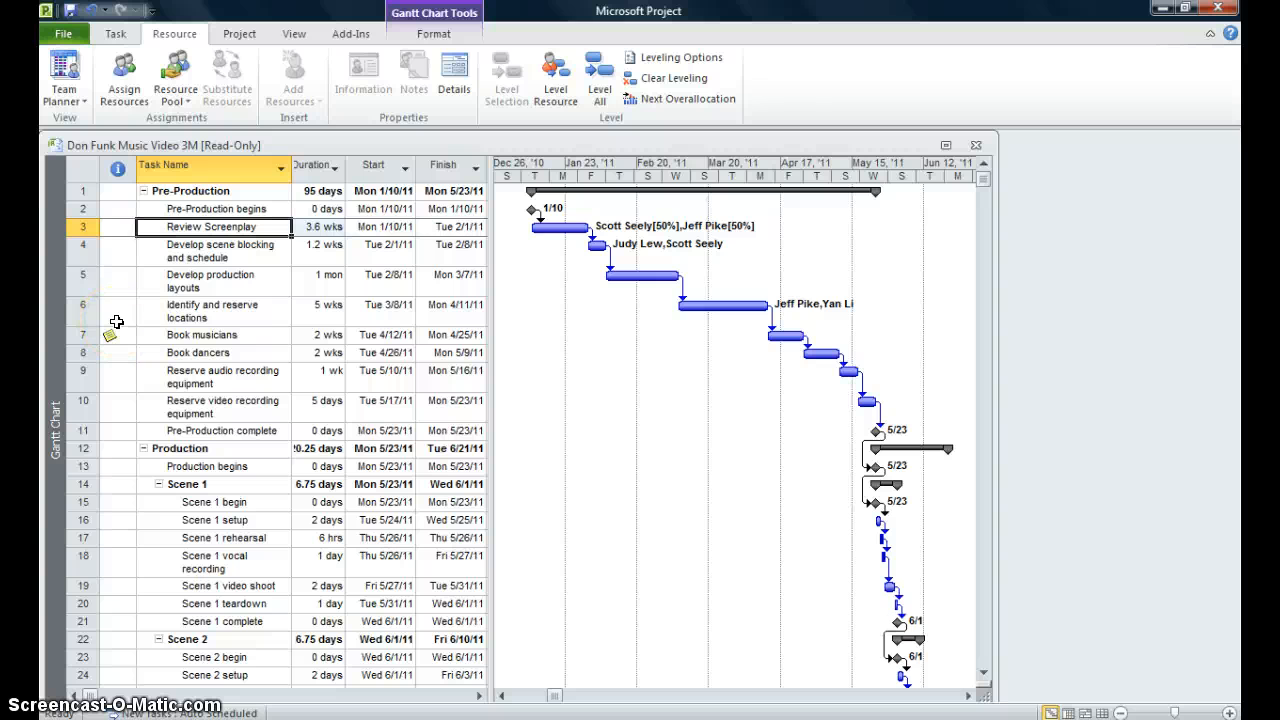
{"action": "mouse_move", "coordinate": [508, 336]}
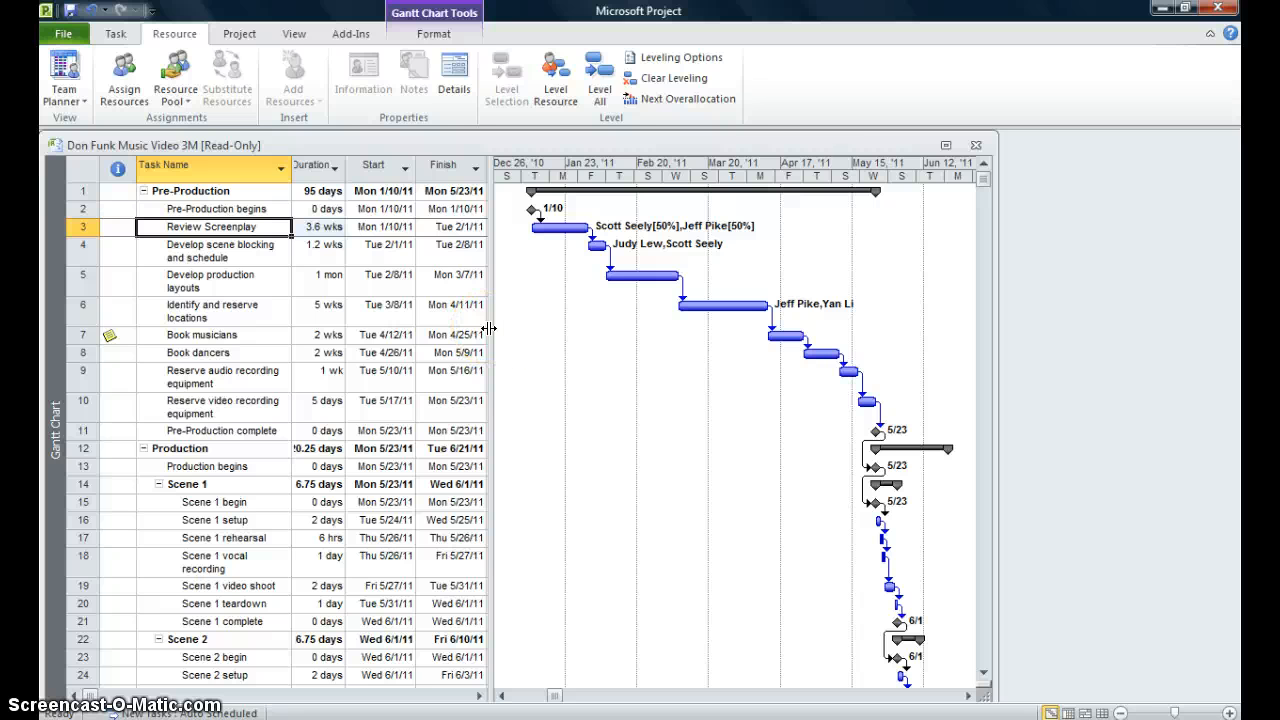
{"action": "left_click", "coordinate": [210, 280]}
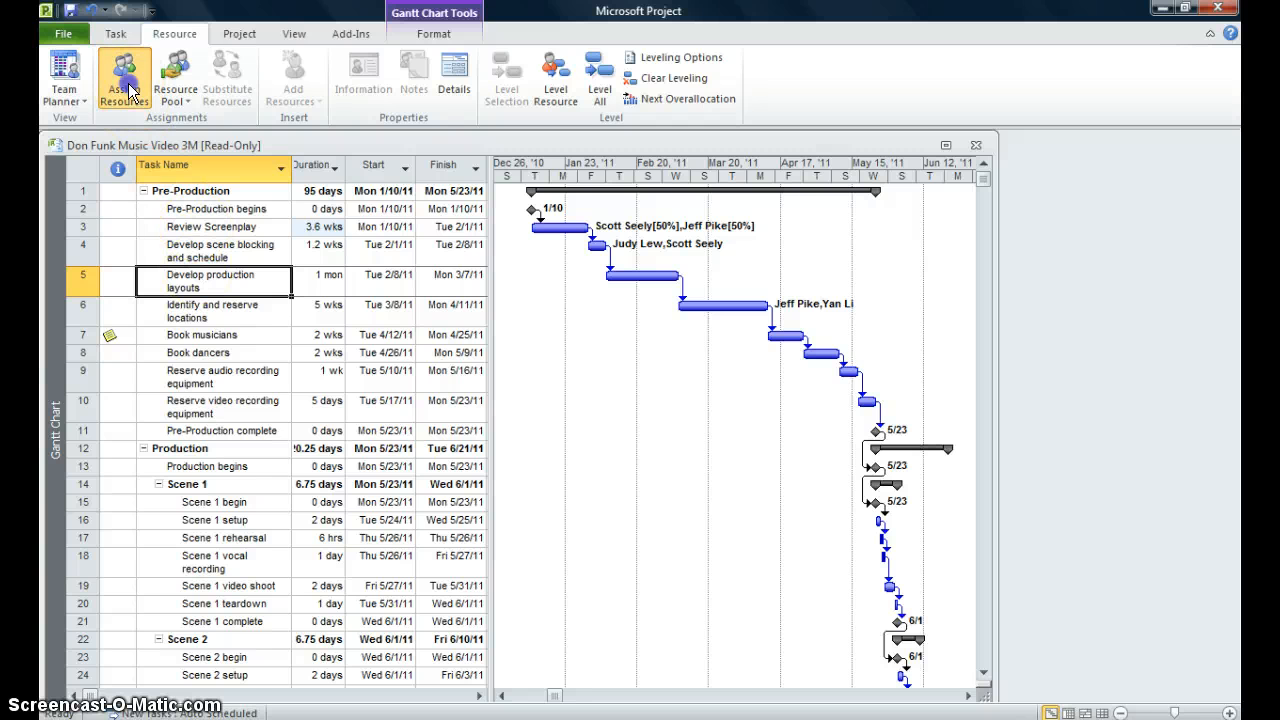
{"action": "left_click", "coordinate": [122, 78]}
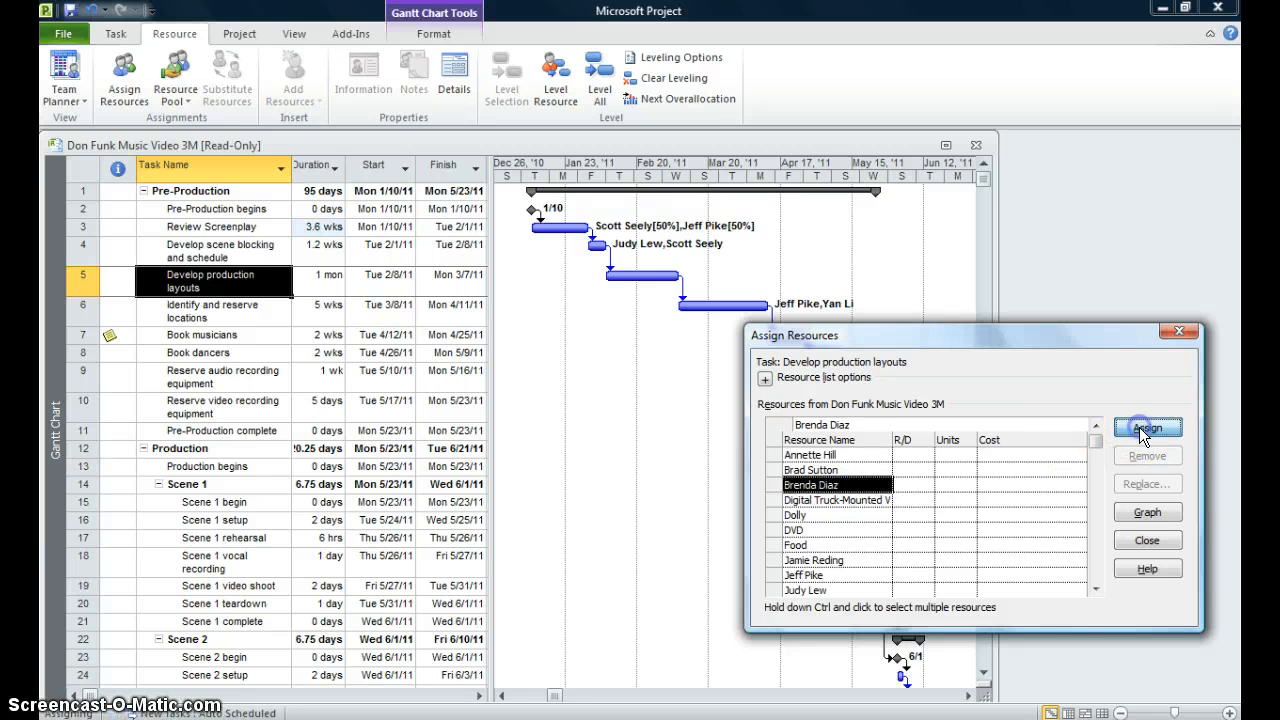
{"action": "left_click", "coordinate": [1152, 428]}
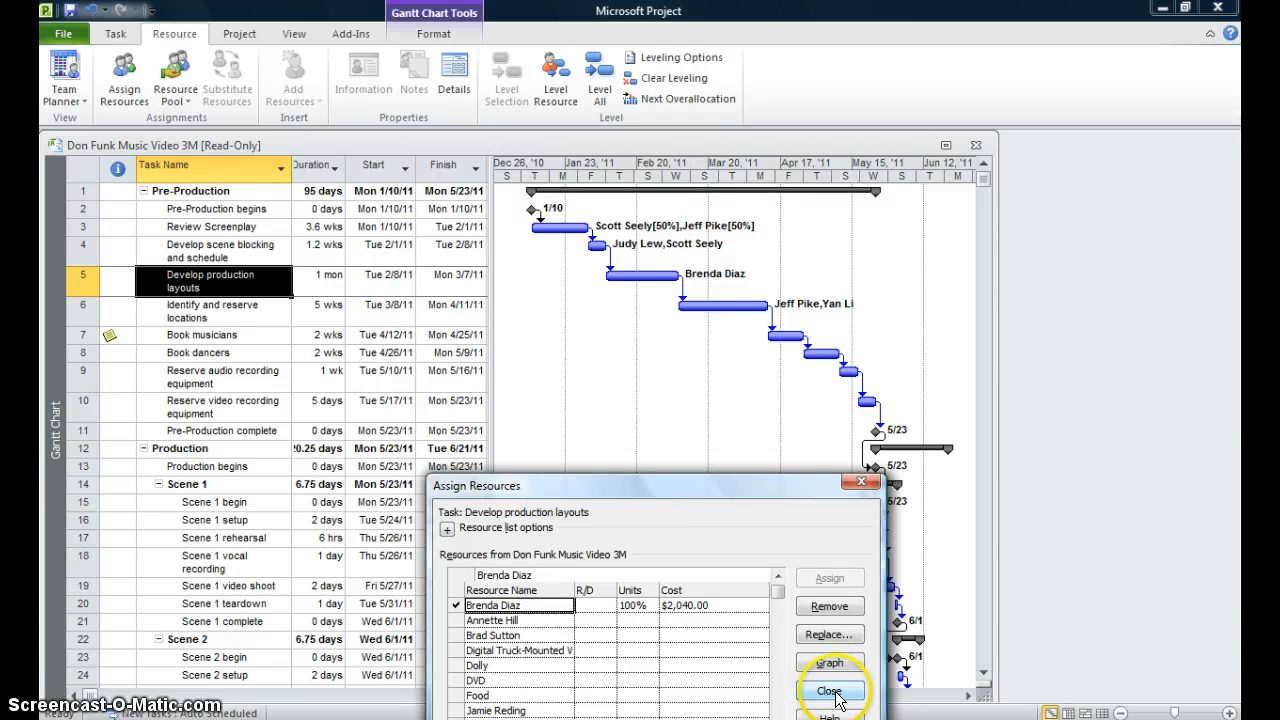
{"action": "left_click", "coordinate": [828, 690]}
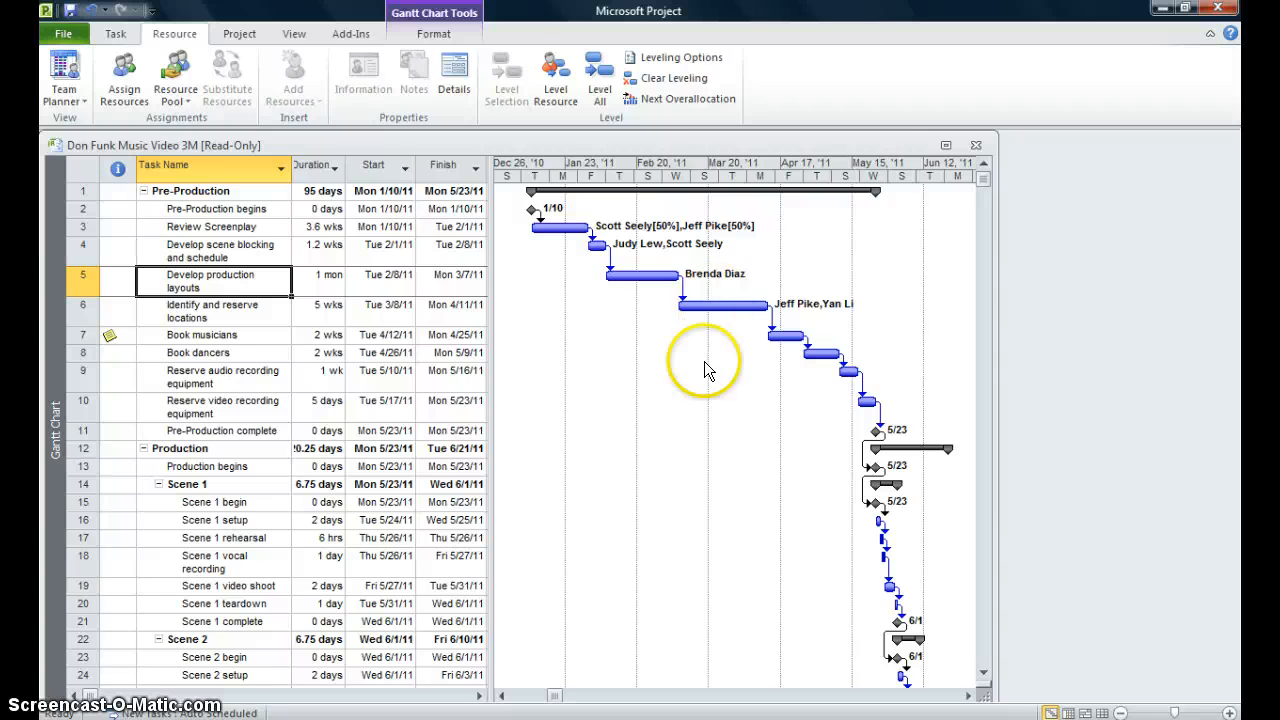
{"action": "mouse_move", "coordinate": [688, 430]}
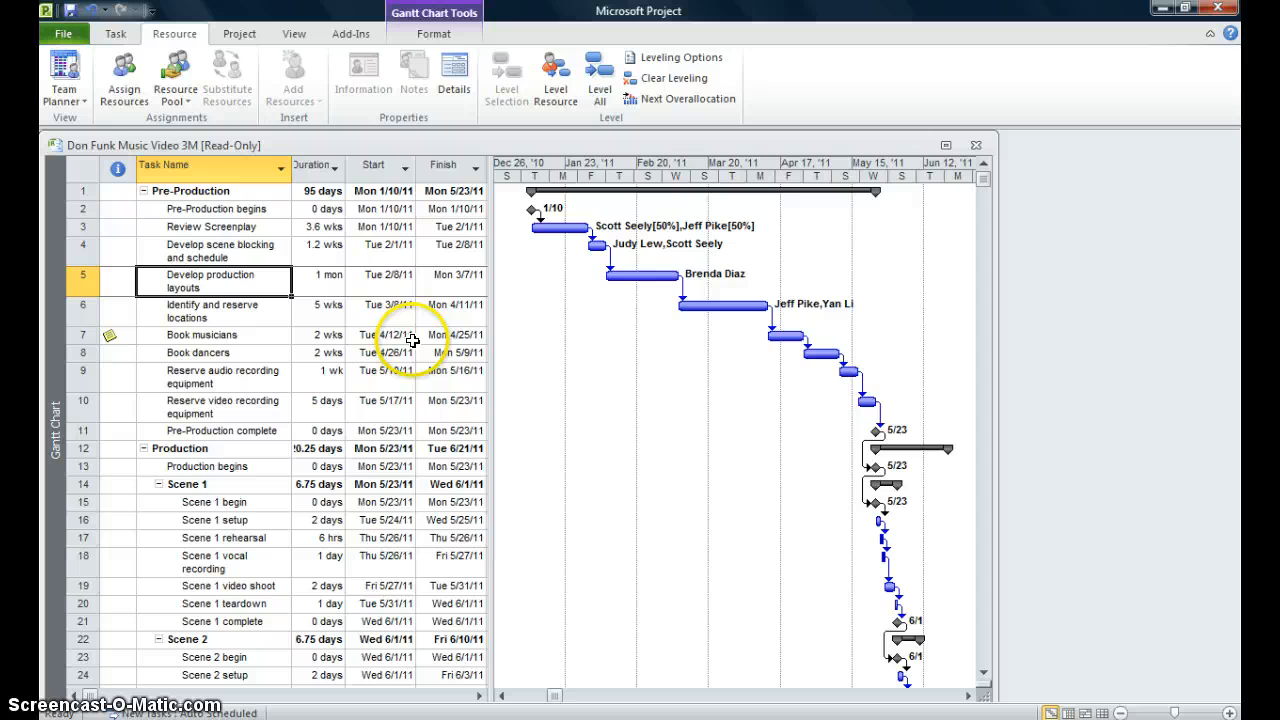
Step: Add the Food resource to Develop production layouts with a cost of 500
{"action": "left_click", "coordinate": [124, 84]}
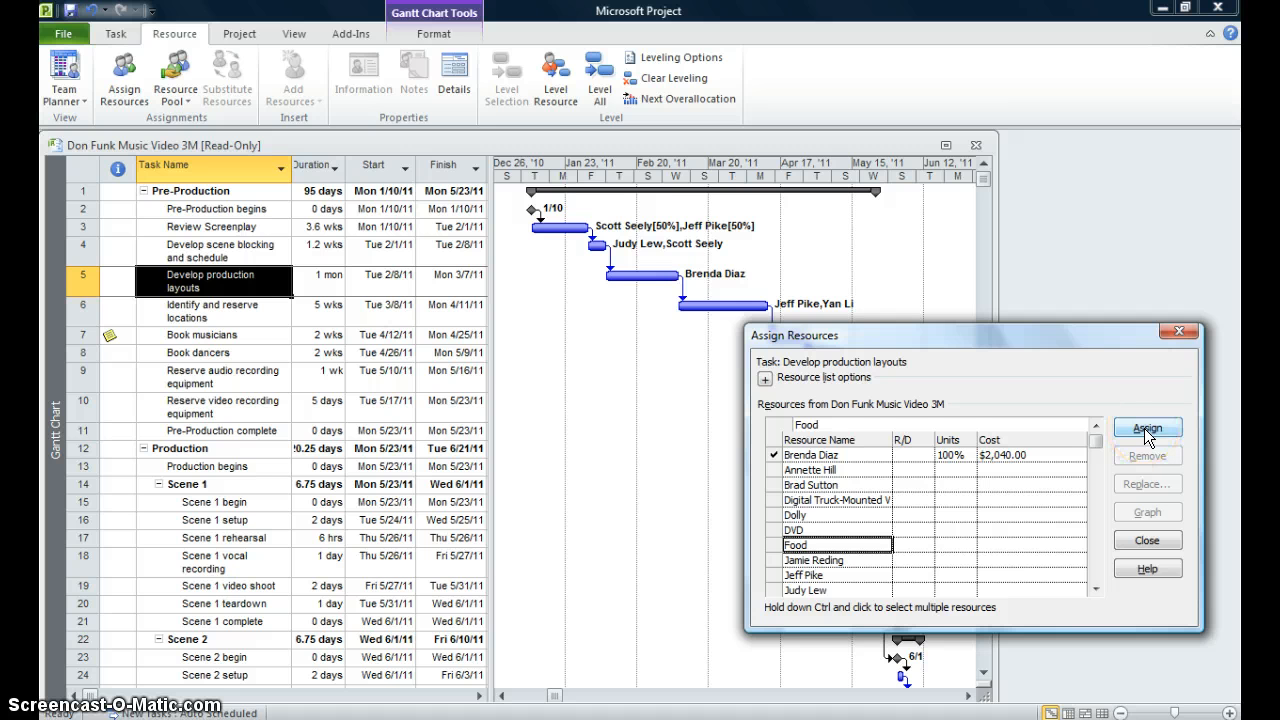
{"action": "left_click", "coordinate": [1152, 428]}
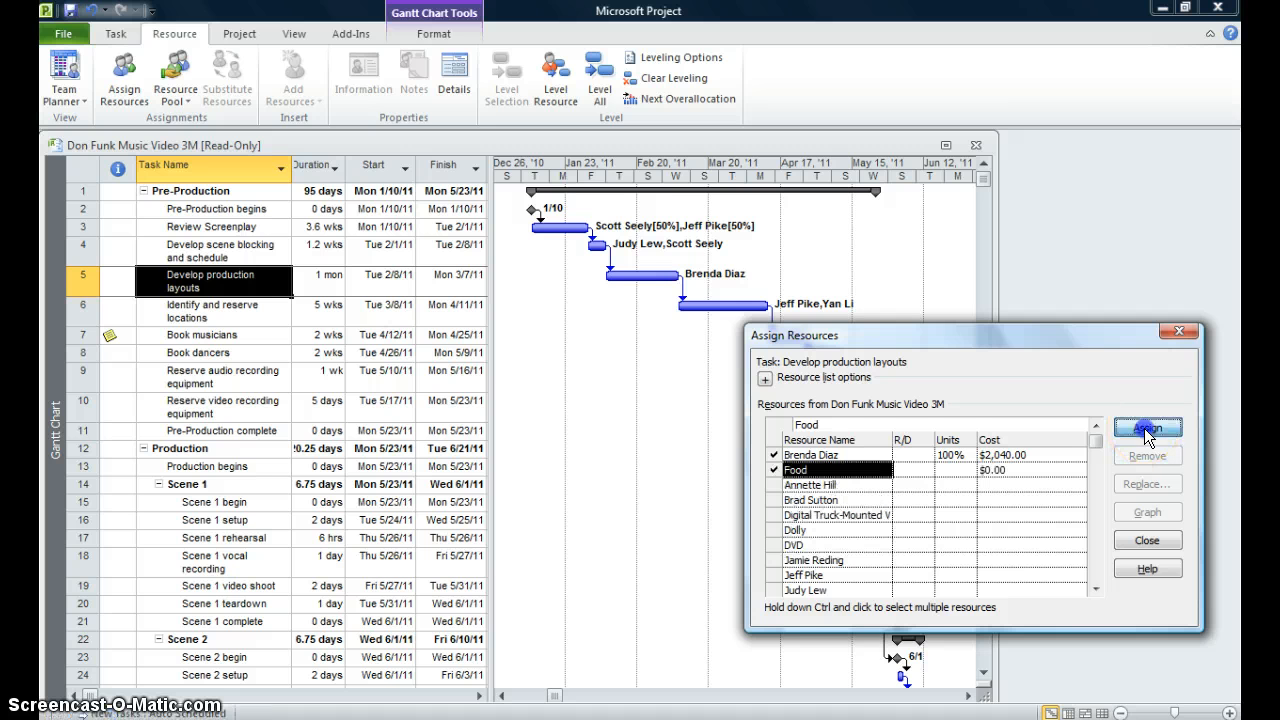
{"action": "left_click", "coordinate": [1144, 428]}
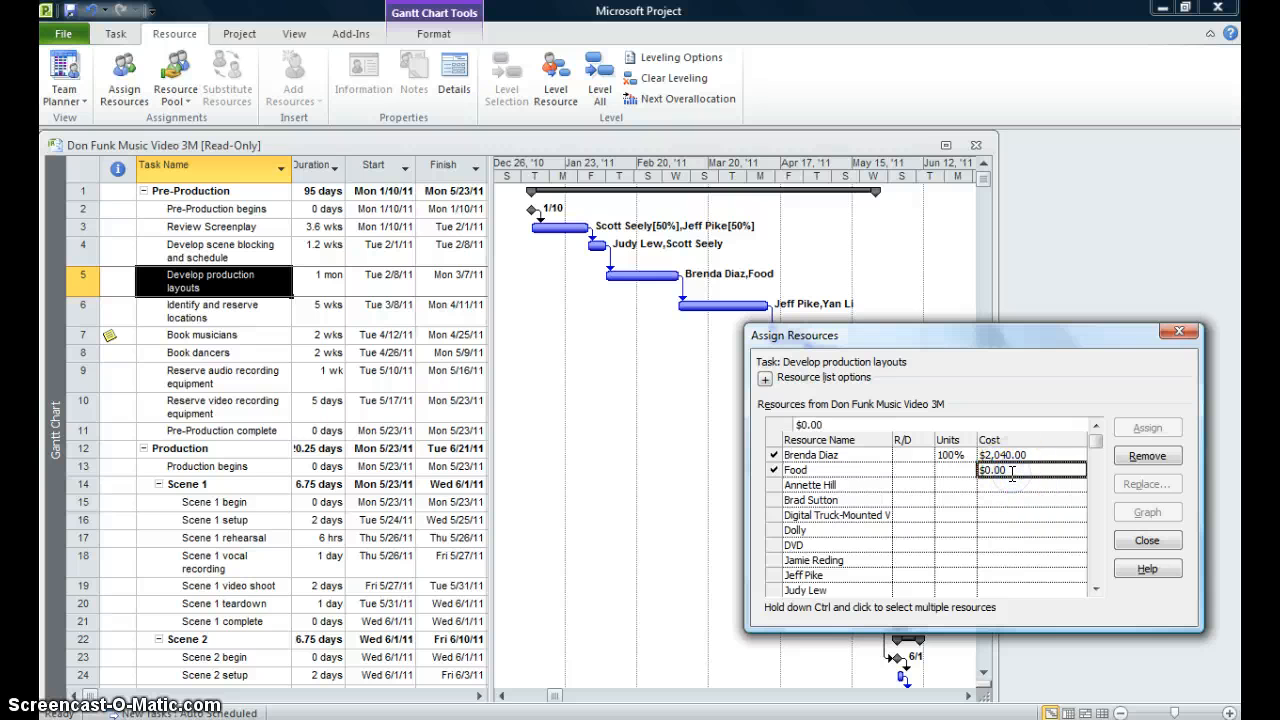
{"action": "type", "text": "500"}
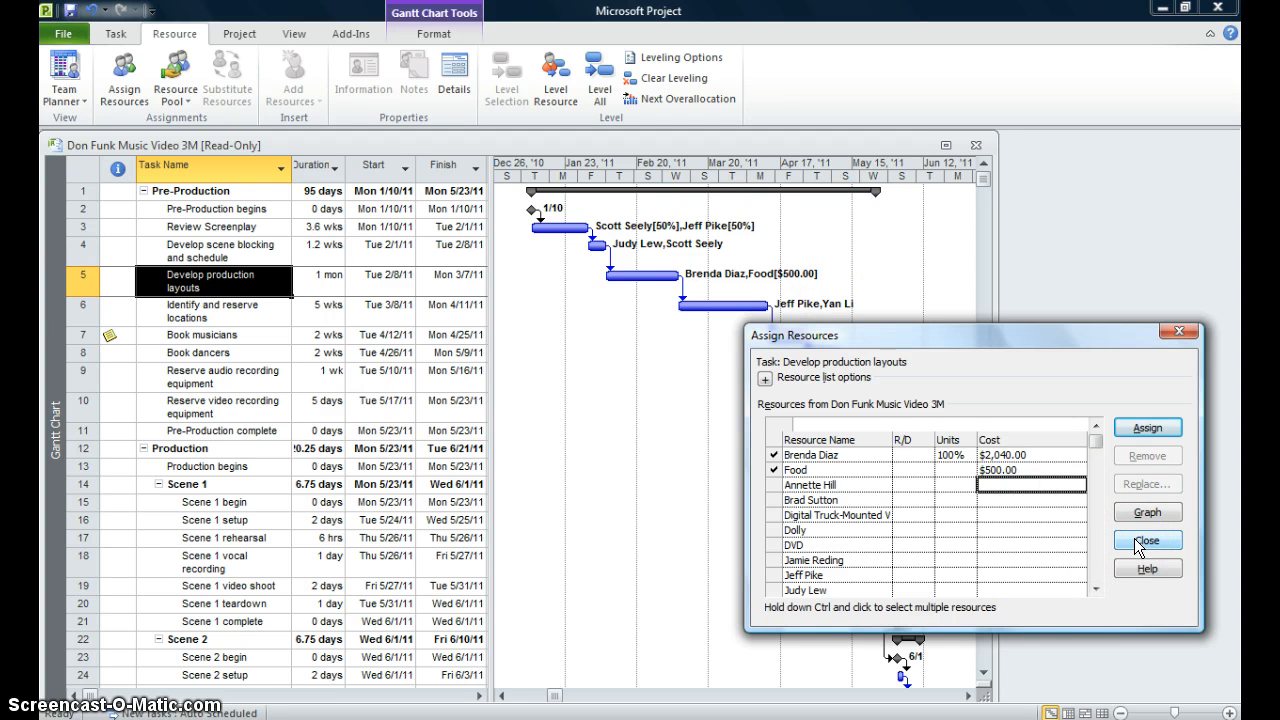
{"action": "left_click", "coordinate": [1148, 540]}
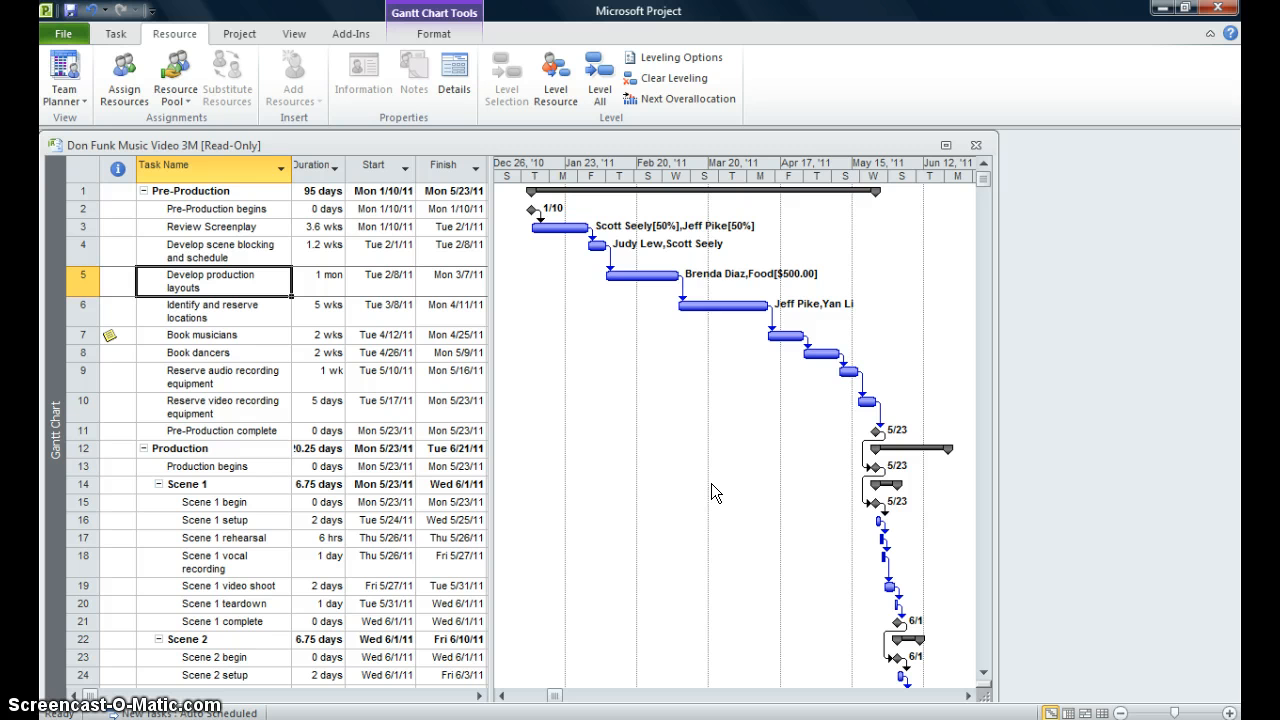